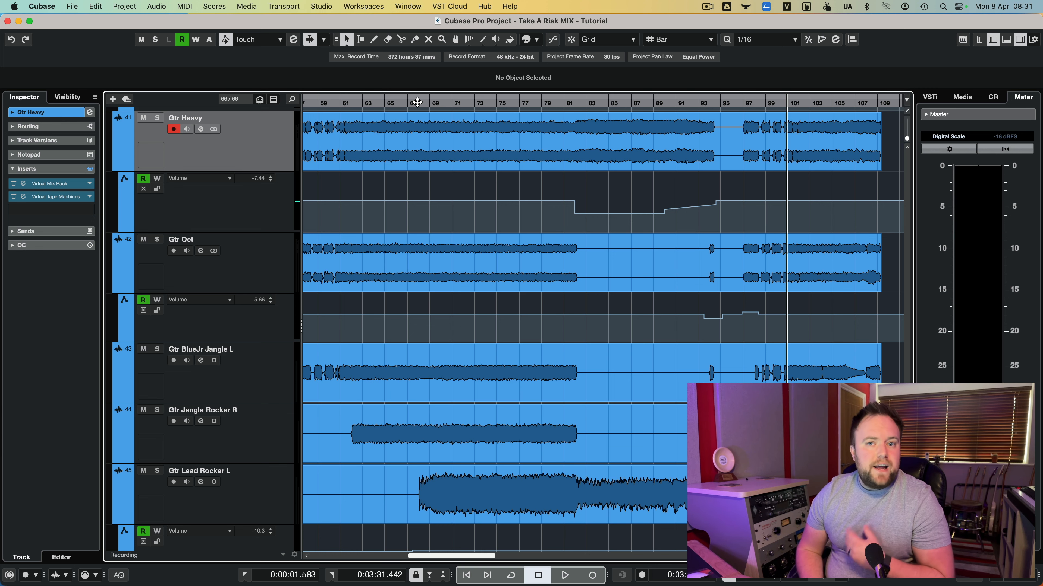
Play back the Gtr Heavy, Gtr Oct and jangle guitar tracks, then stop.
click(563, 575)
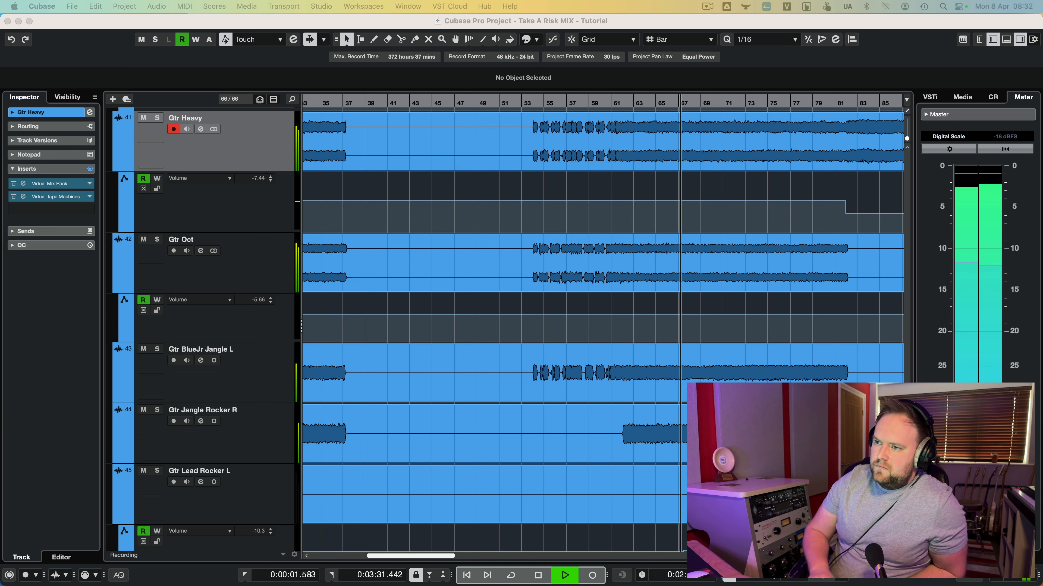
click(536, 575)
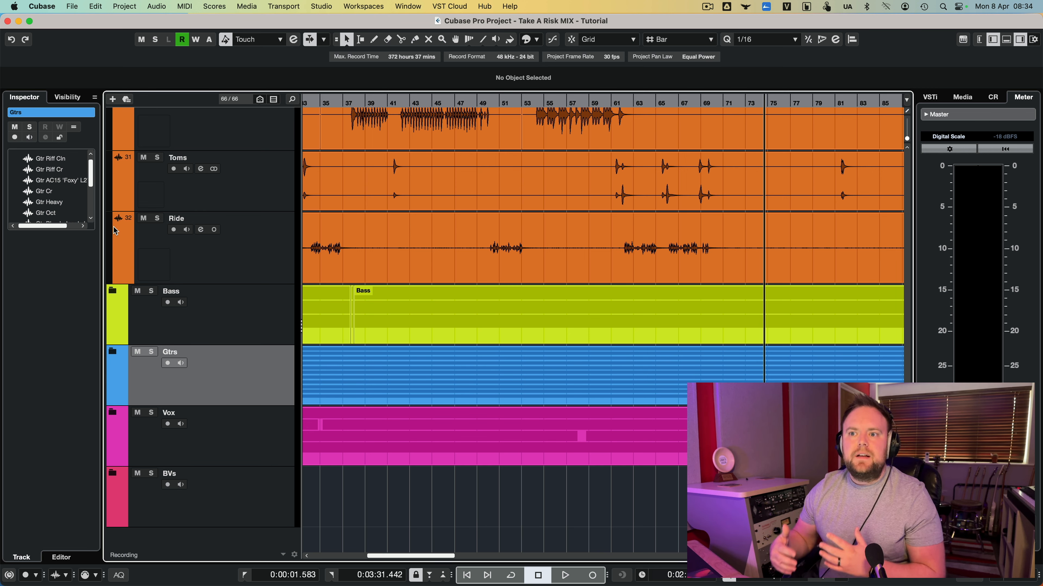
mouse_move(289, 279)
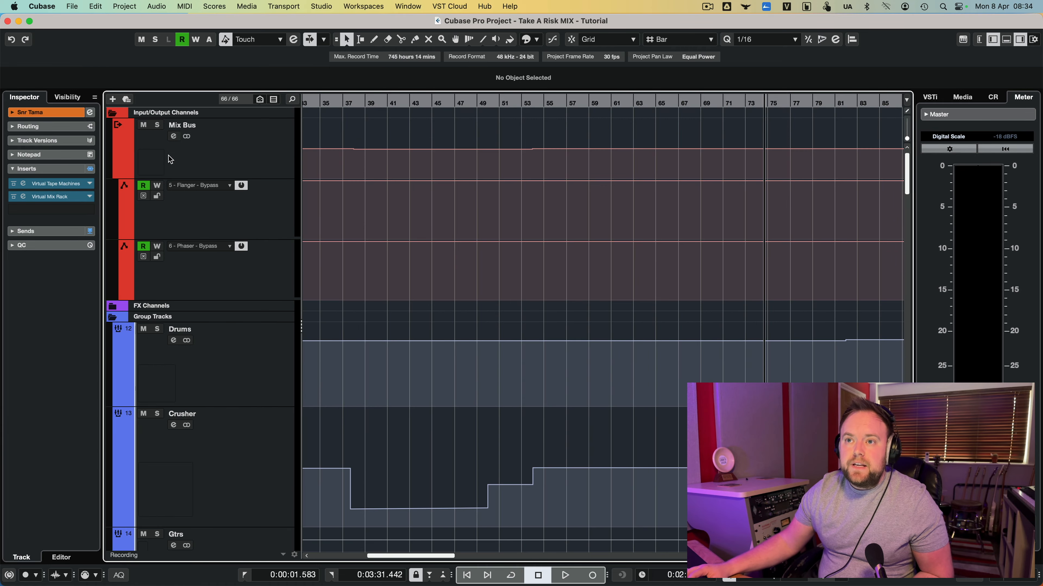
Scroll the project window to reach the Snr Top snare track.
scroll(down, 3)
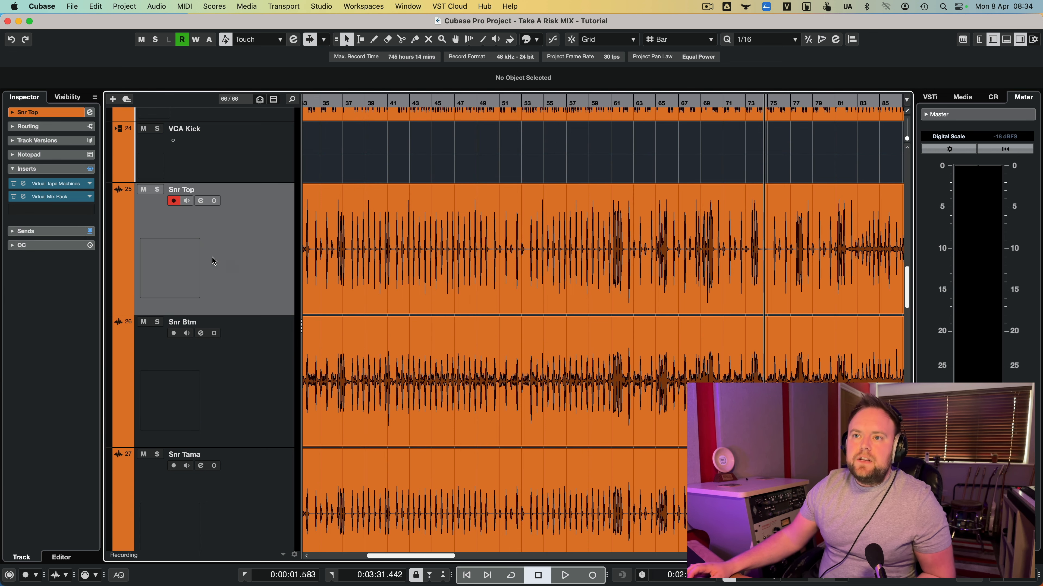
Bring up Snr Top's Virtual Tape Machines insert and audition the soloed snare.
click(56, 183)
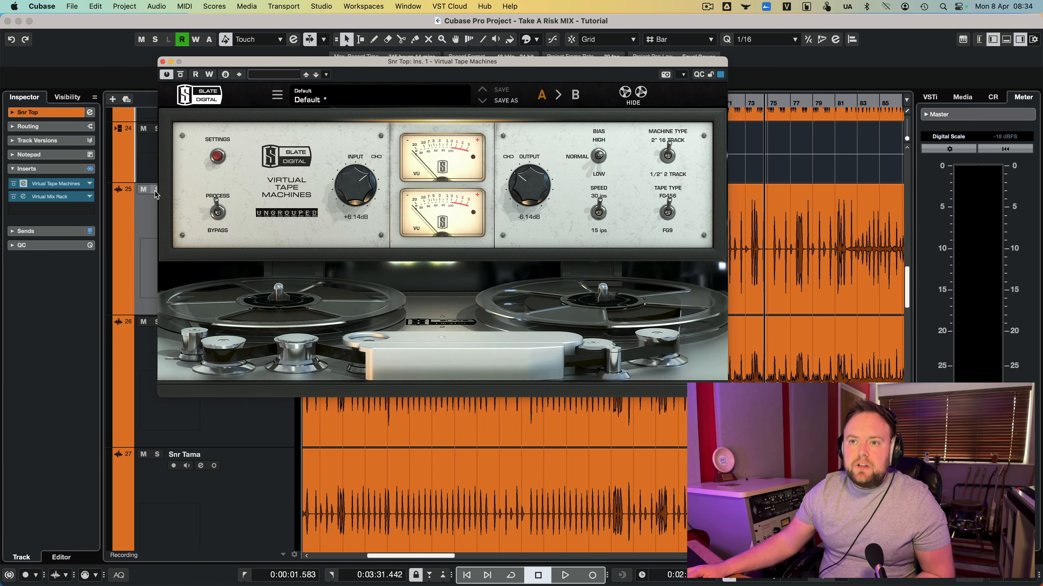
click(564, 575)
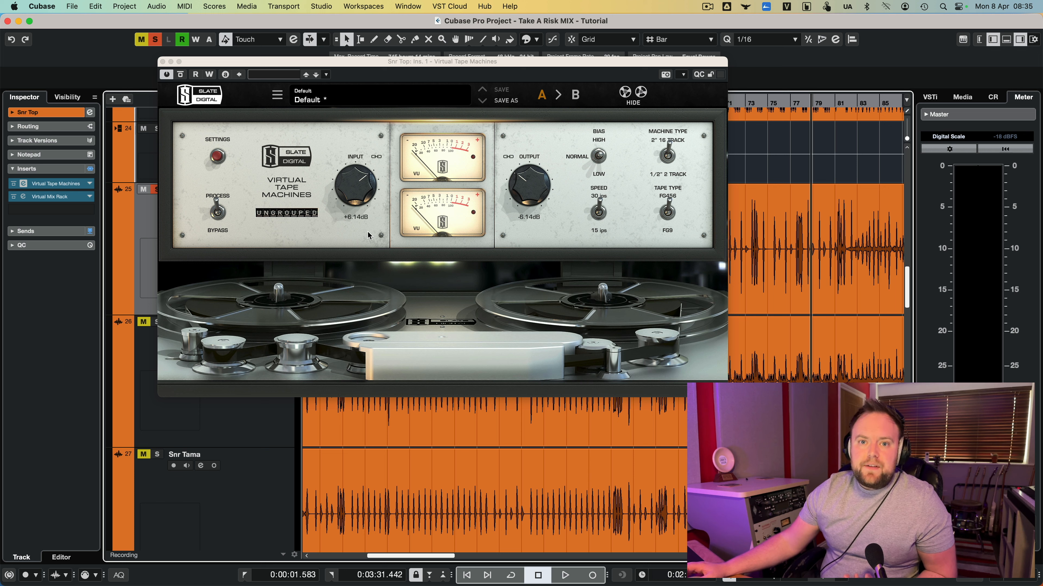
mouse_move(355, 195)
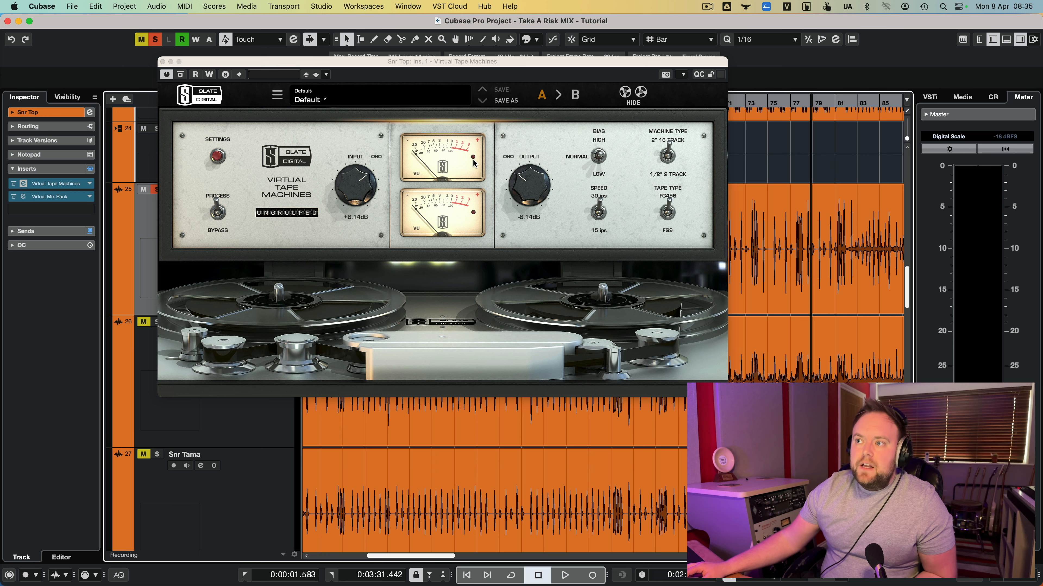
mouse_move(444, 77)
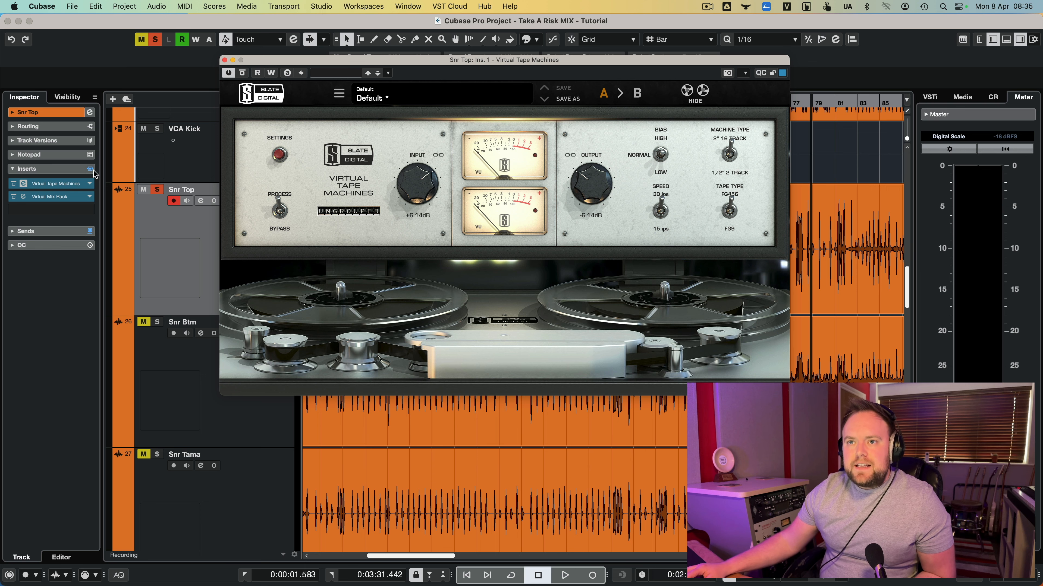
drag(504, 59, 353, 36)
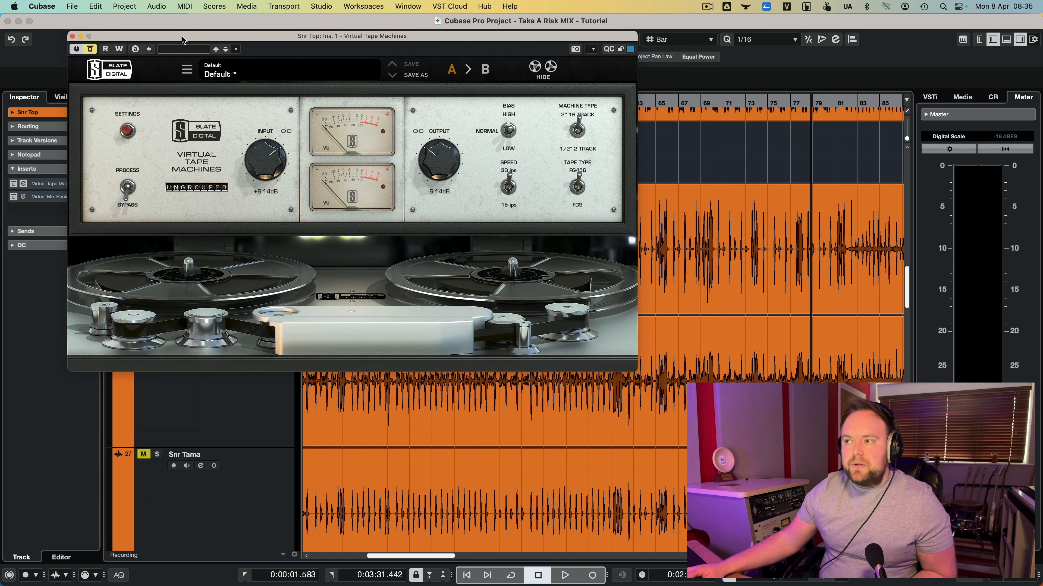
click(564, 575)
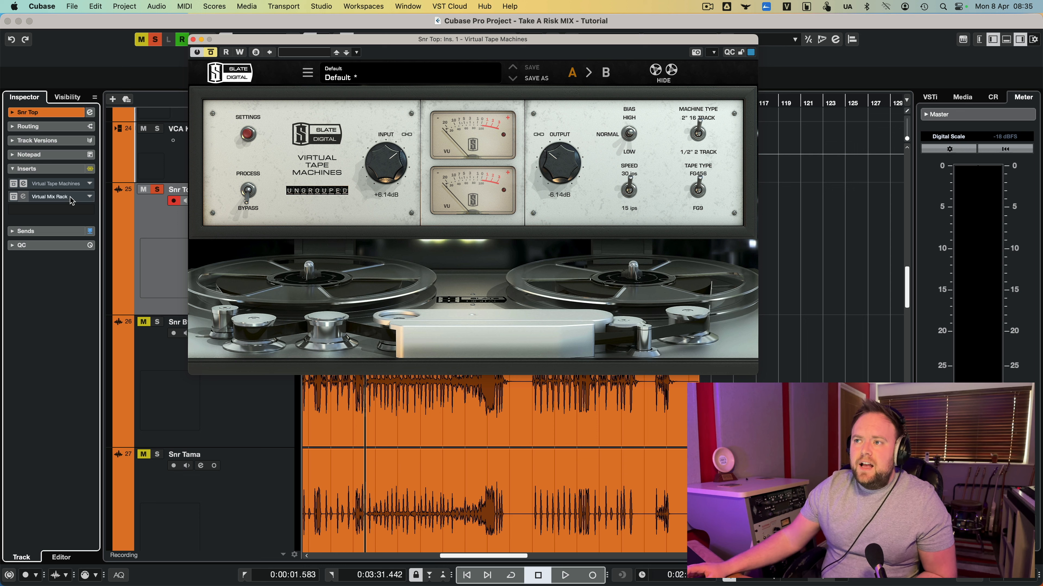
mouse_move(50, 196)
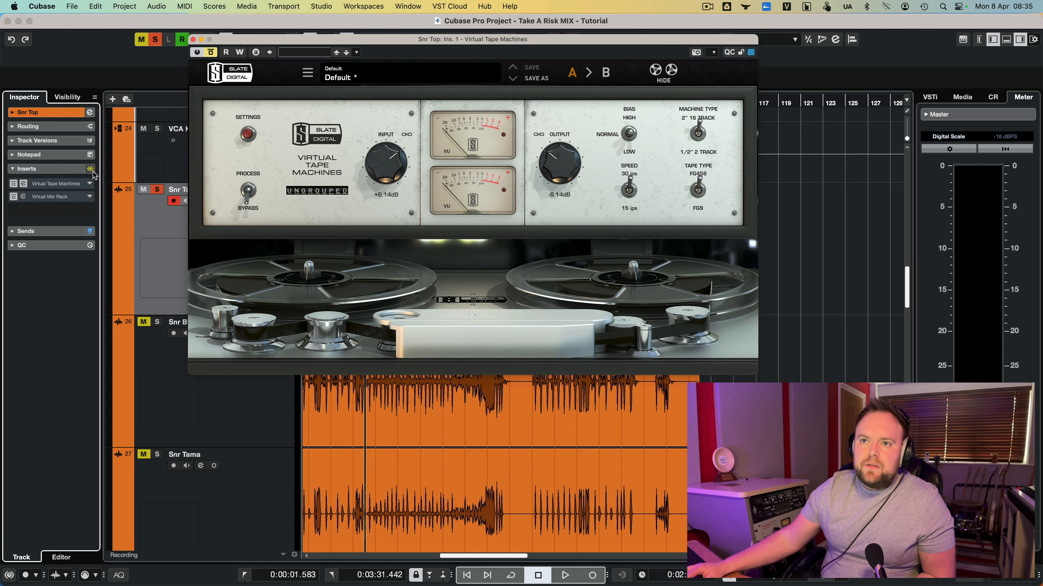
Switch the snare's inserts back on and bring up its Virtual Mix Rack.
click(53, 196)
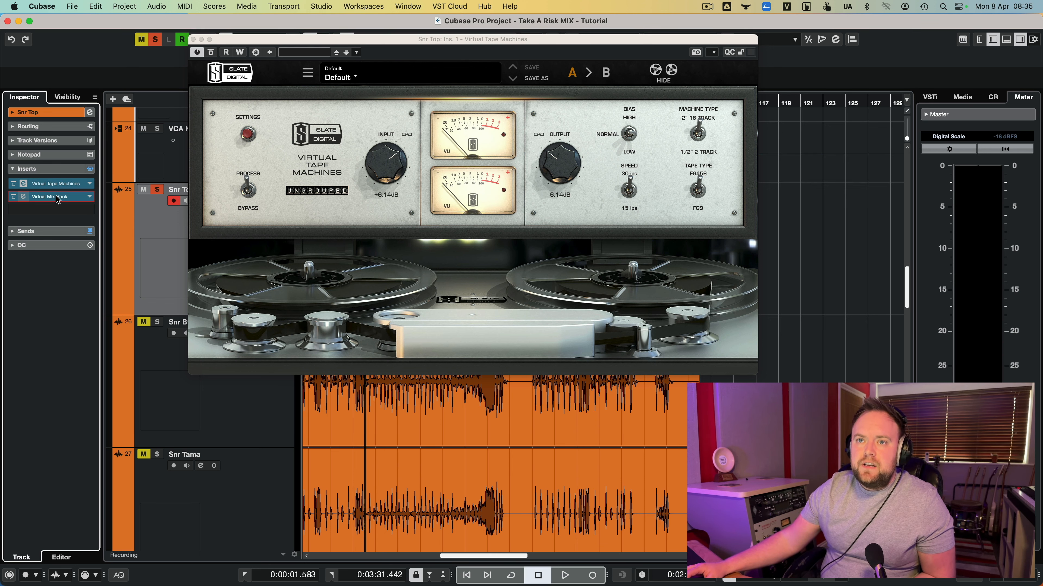
click(48, 196)
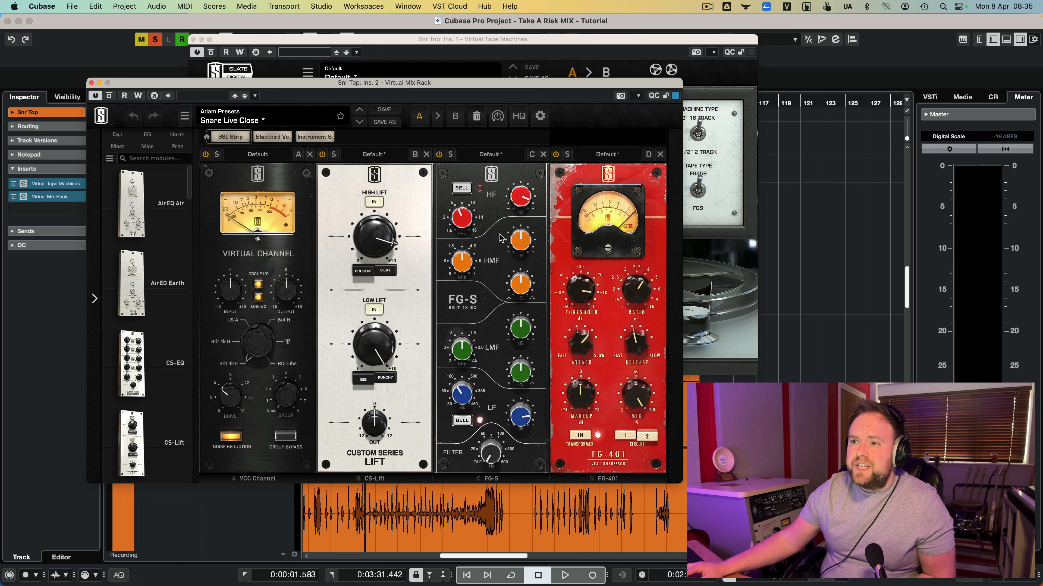
mouse_move(39, 76)
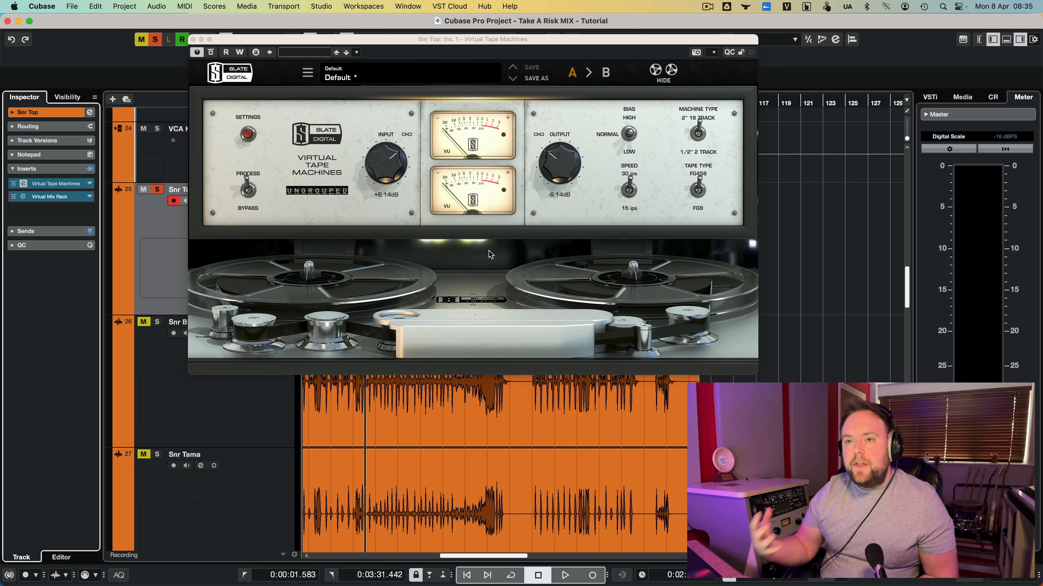
Drive the snare tape machine Input from 0 dB up to about +5.73 dB while playing.
drag(386, 163, 385, 176)
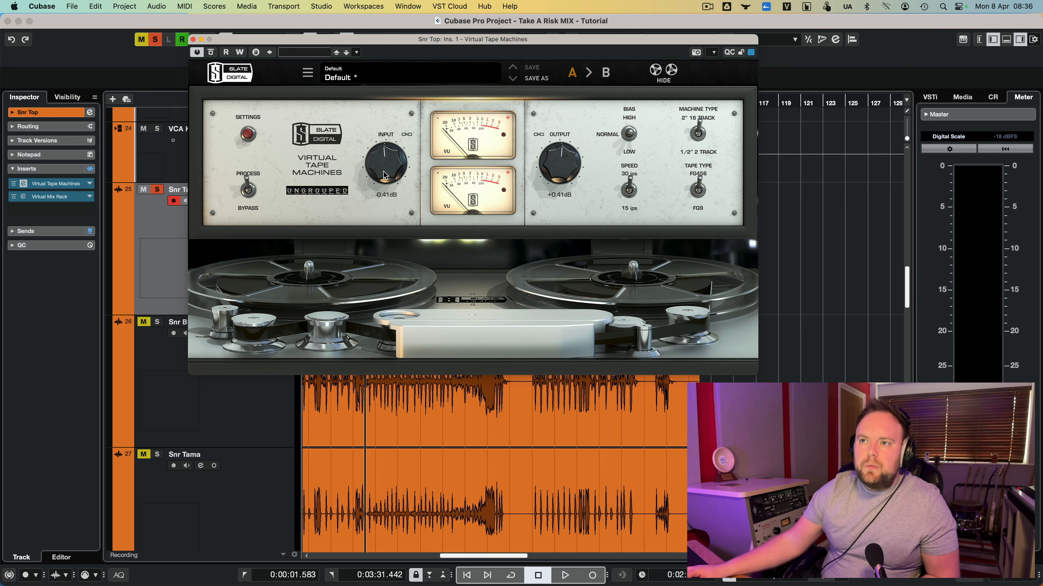
click(563, 575)
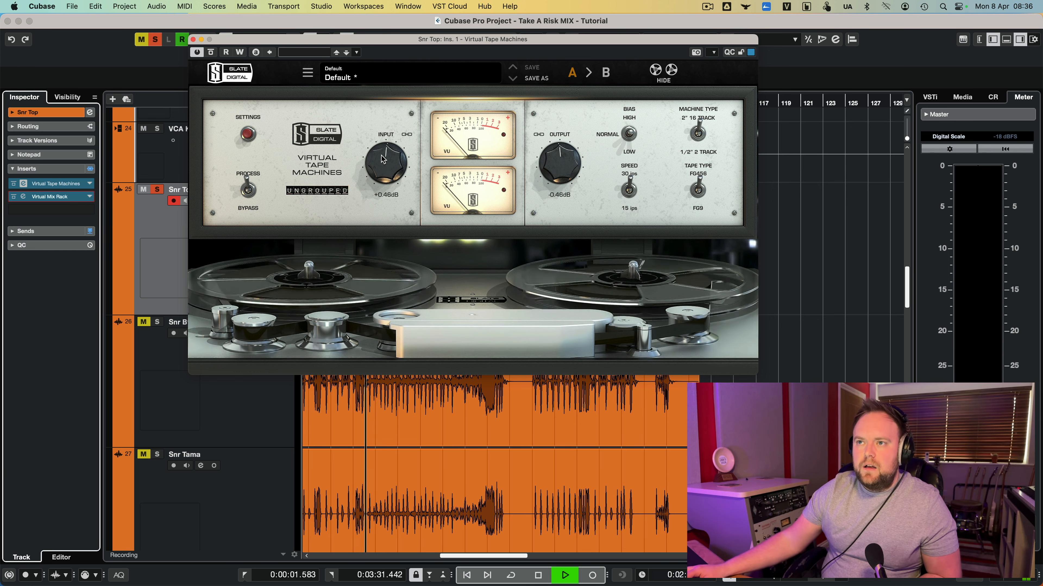
drag(386, 162, 385, 143)
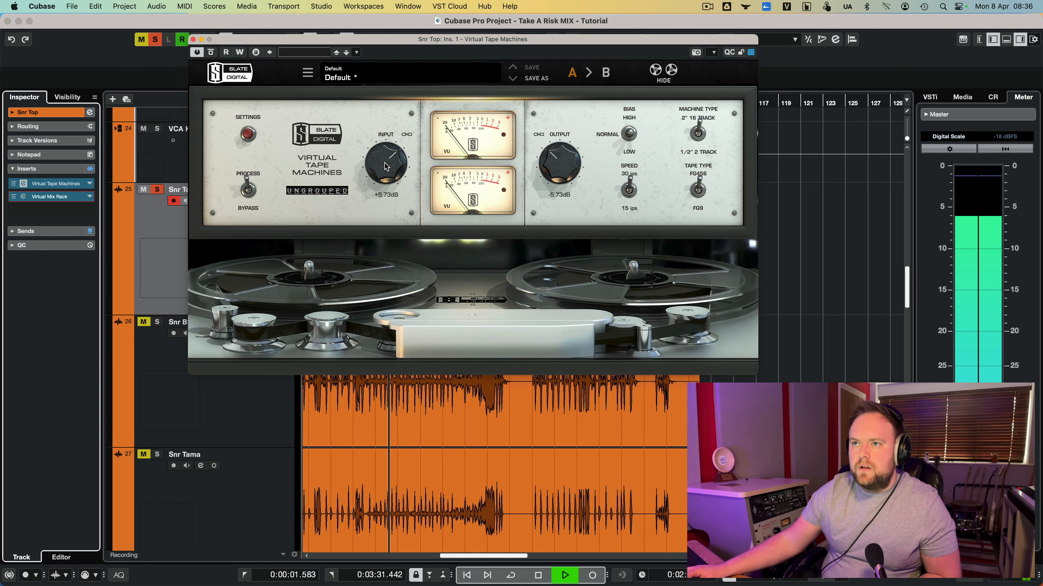
drag(385, 165, 389, 156)
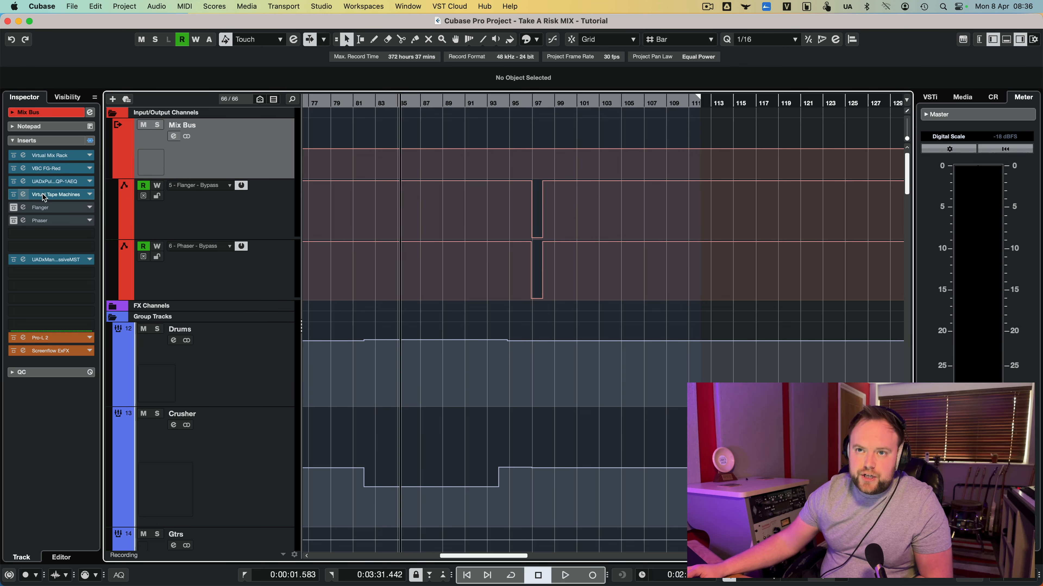
mouse_move(57, 194)
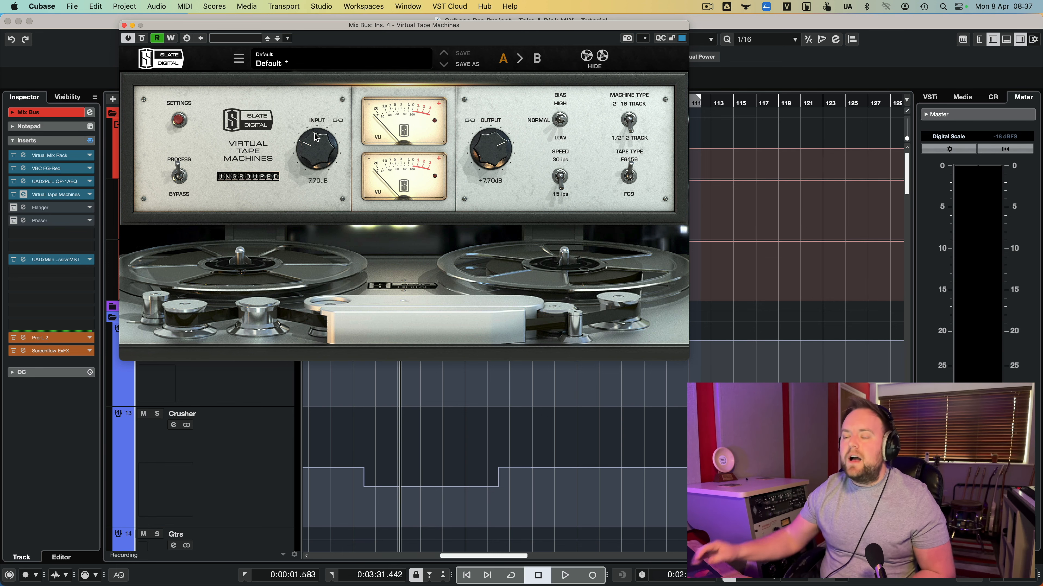
Audition the mix bus while pushing the tape machine Input up to about +6 dB.
click(564, 575)
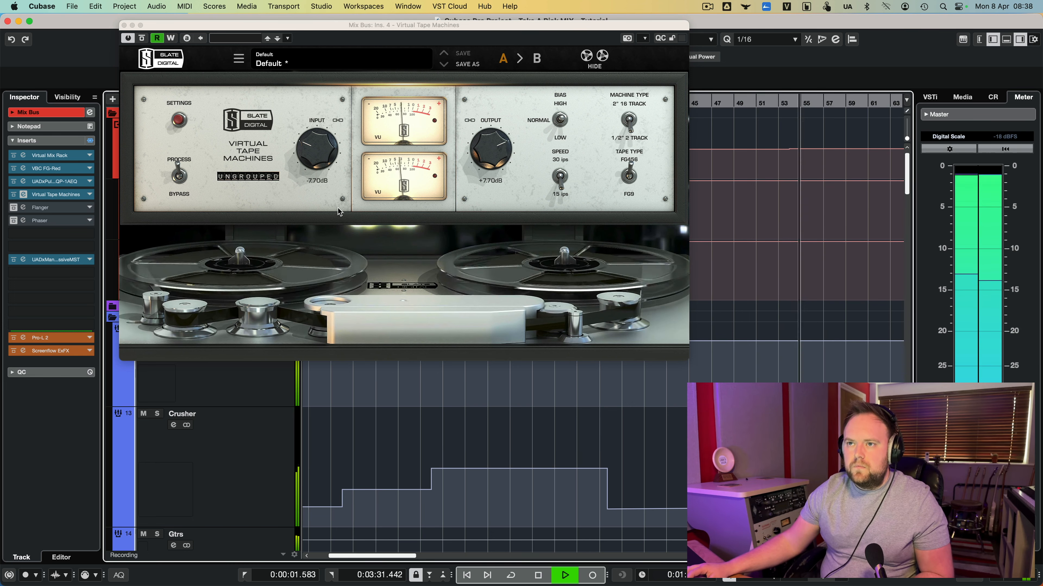
drag(317, 148, 316, 159)
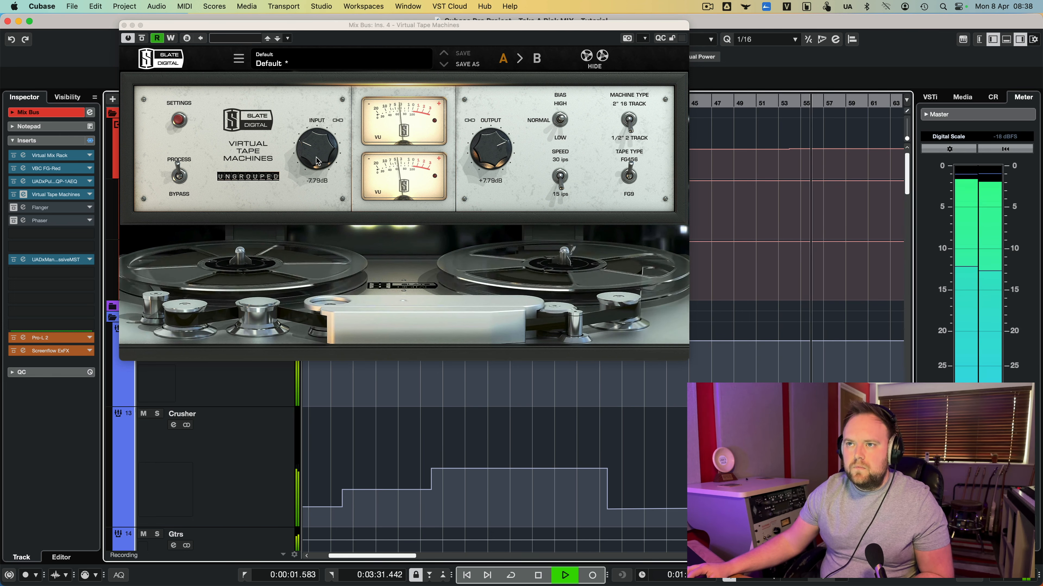
drag(317, 160, 317, 130)
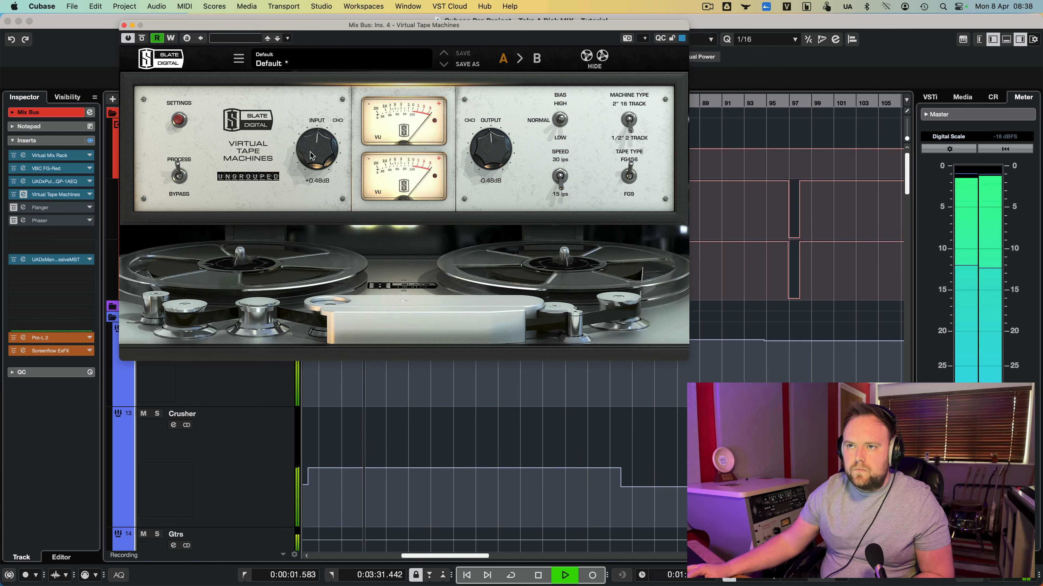
drag(317, 149, 317, 119)
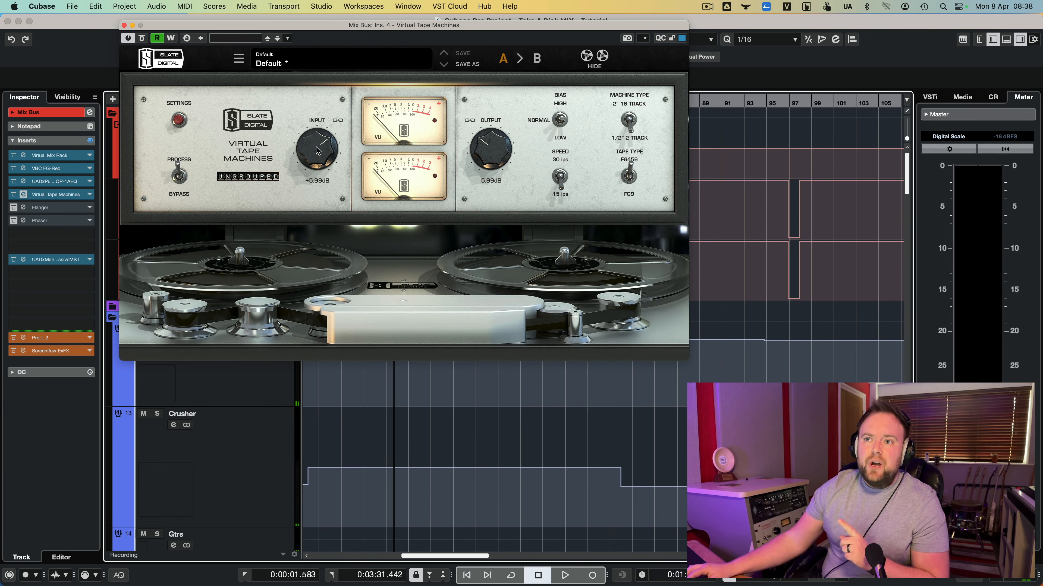
drag(317, 145, 318, 151)
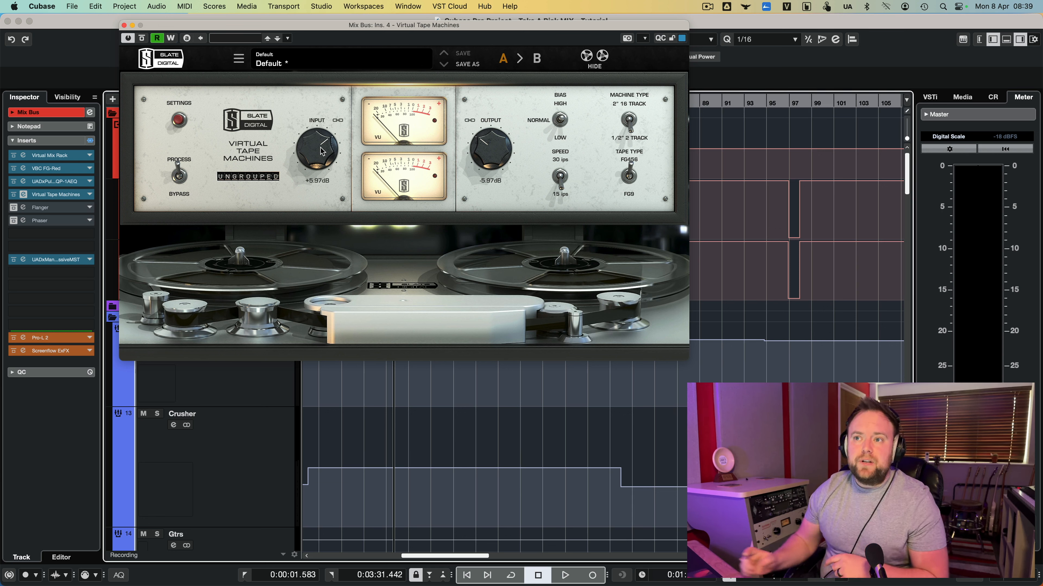
Settle the mix bus tape Input at about −6.12 dB with +6.12 dB output, then stop playback.
click(564, 575)
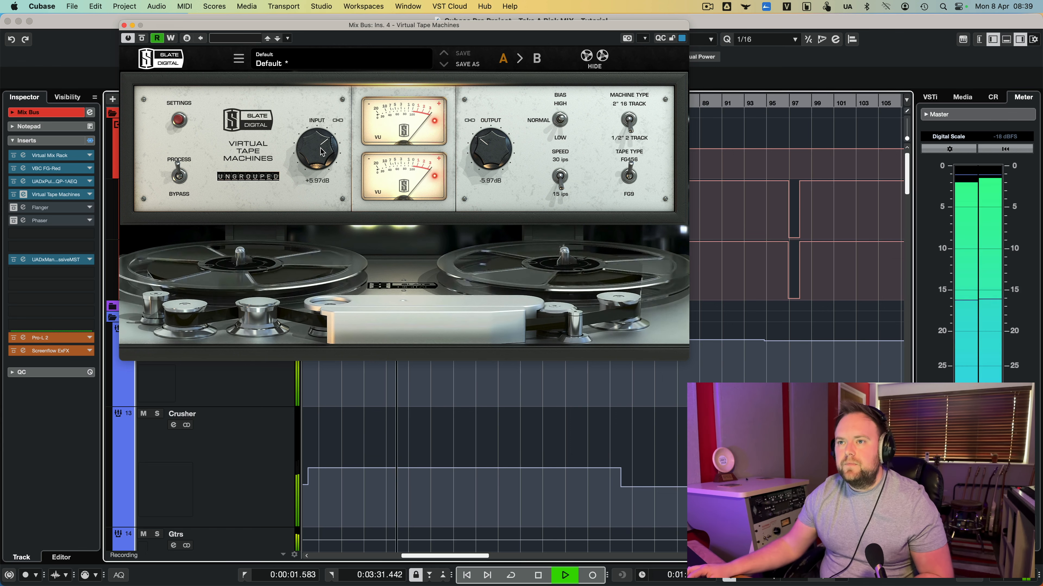
drag(317, 149, 317, 180)
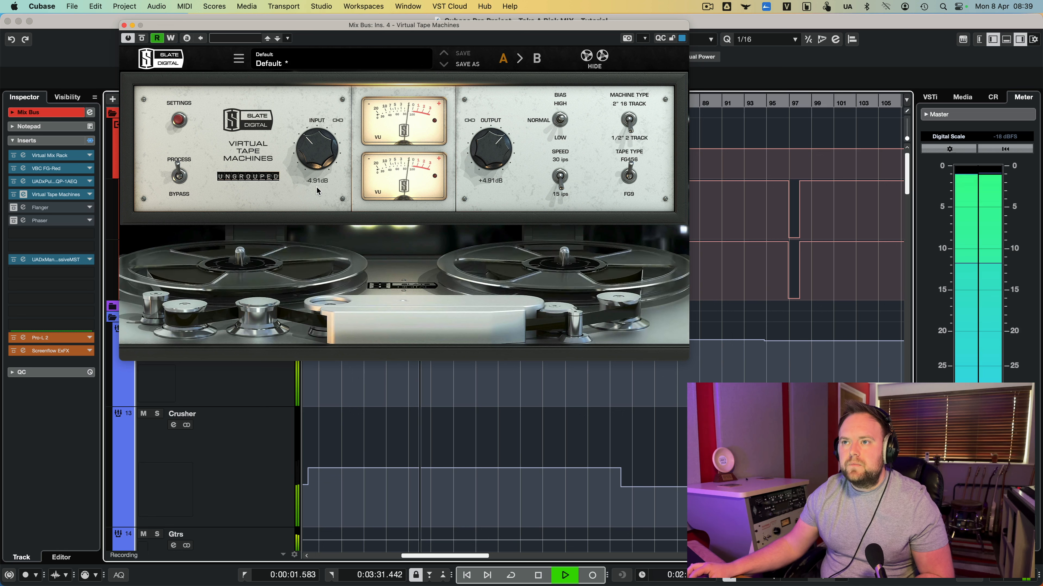
drag(317, 153, 317, 143)
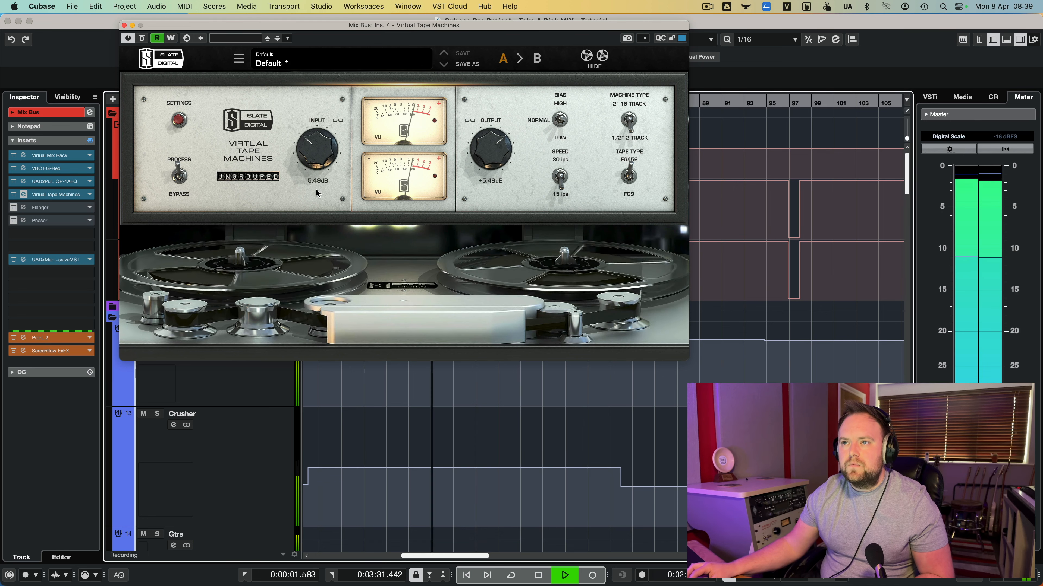
drag(316, 146, 320, 139)
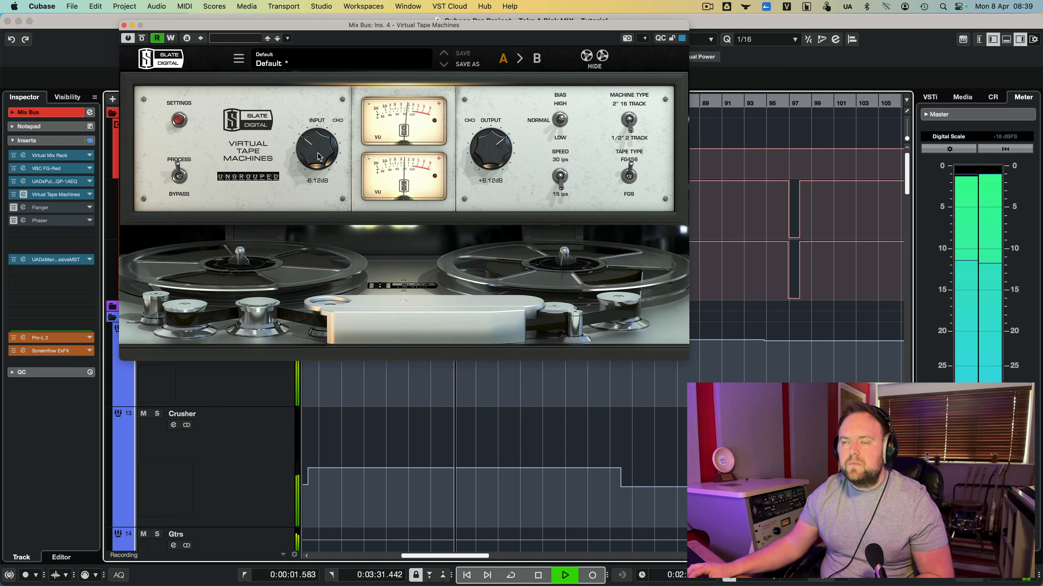
click(563, 575)
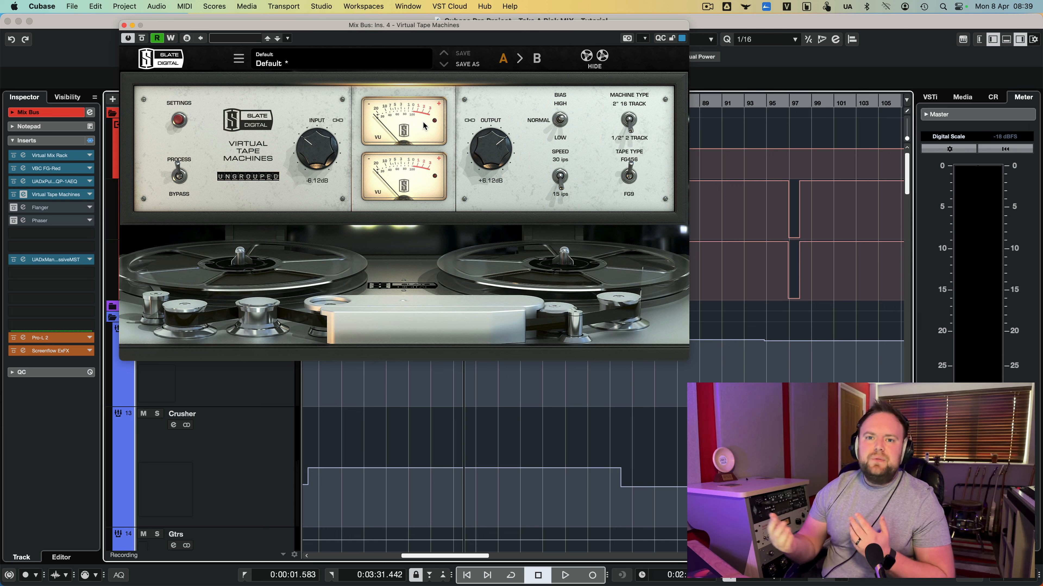
mouse_move(384, 113)
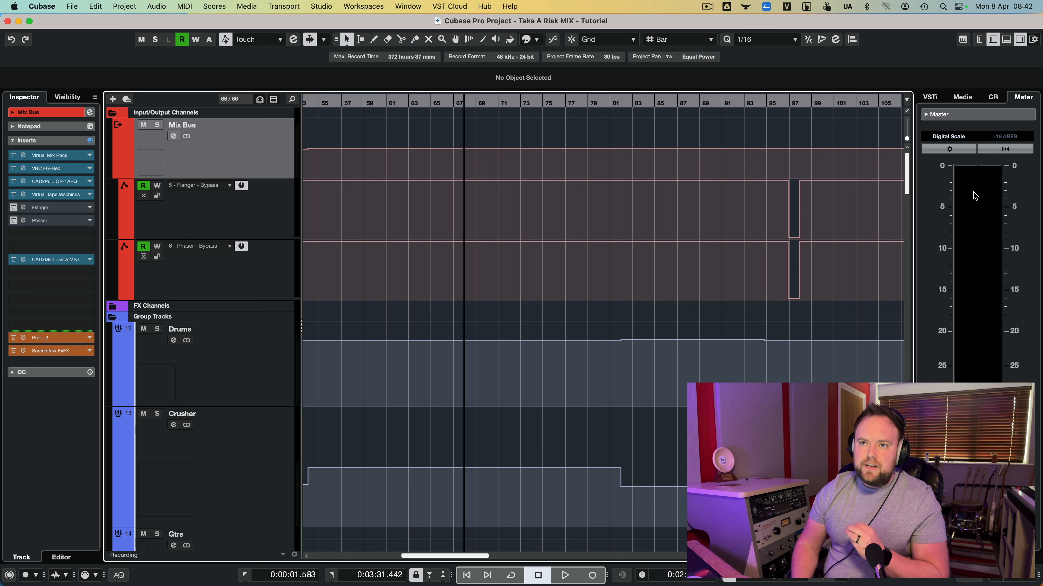
Switch off the Pro-L 2 limiter insert on the Mix Bus.
click(50, 337)
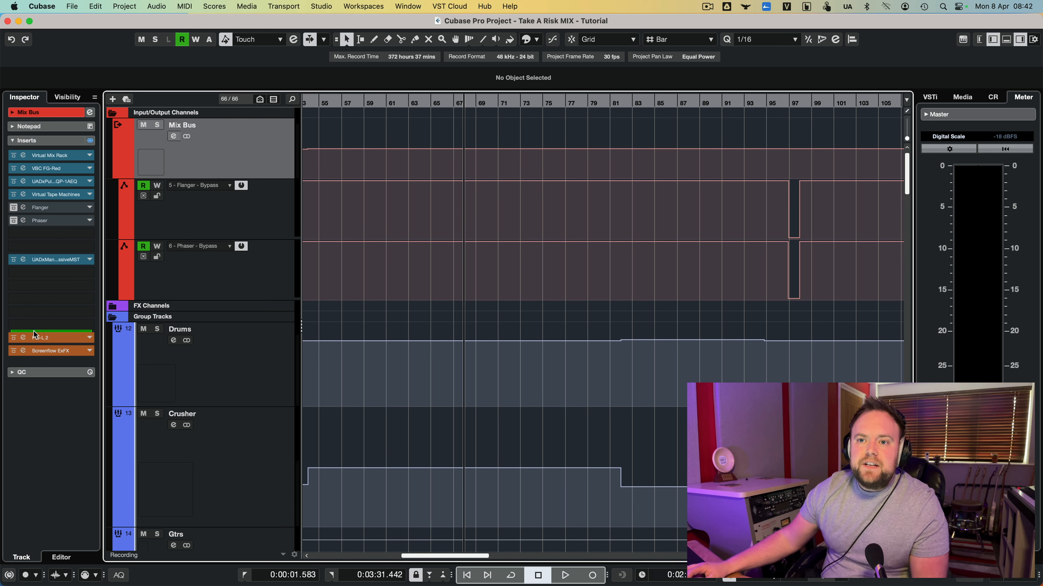
mouse_move(13, 339)
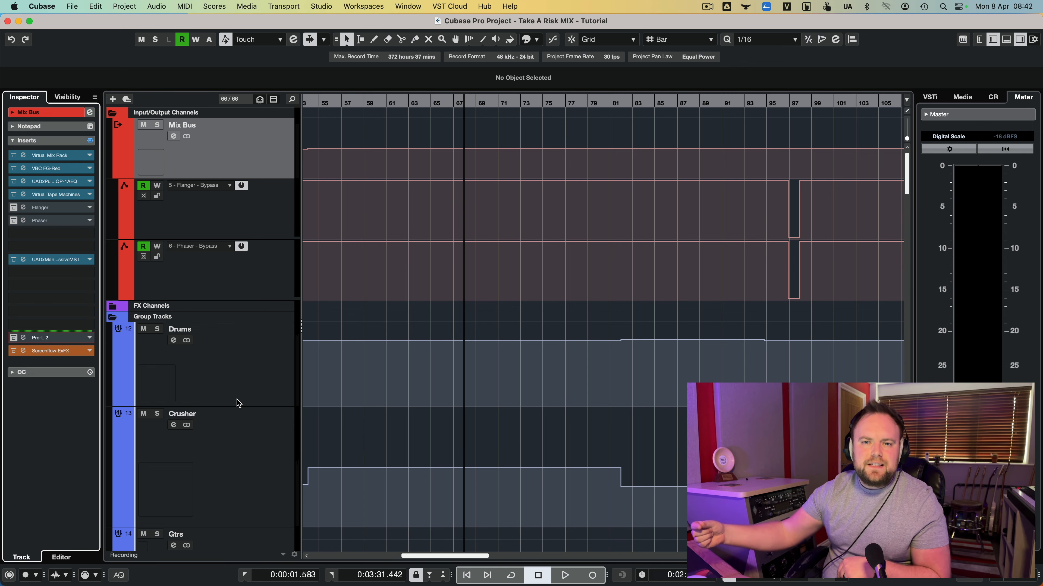
click(13, 338)
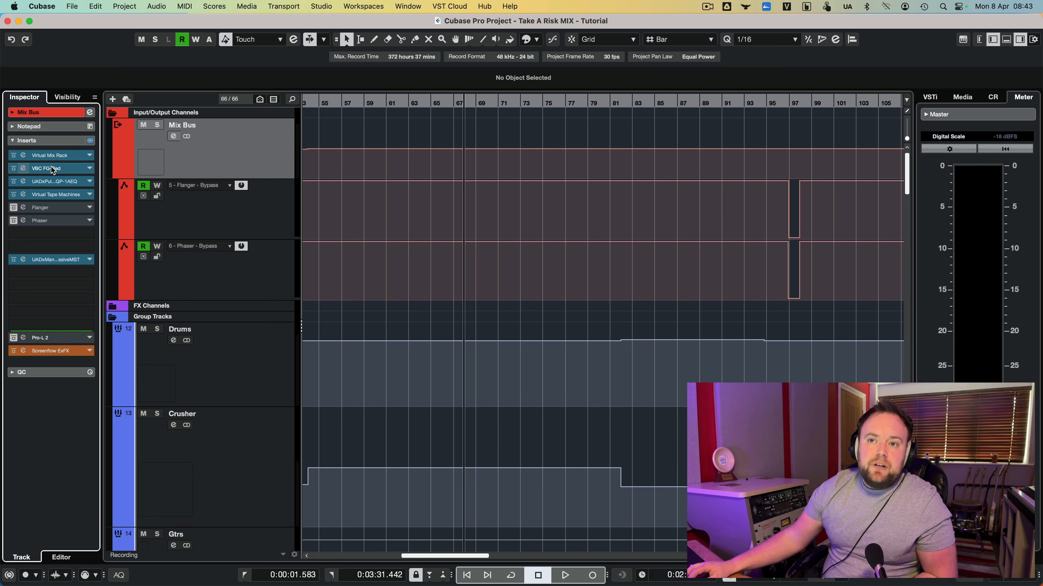
mouse_move(53, 181)
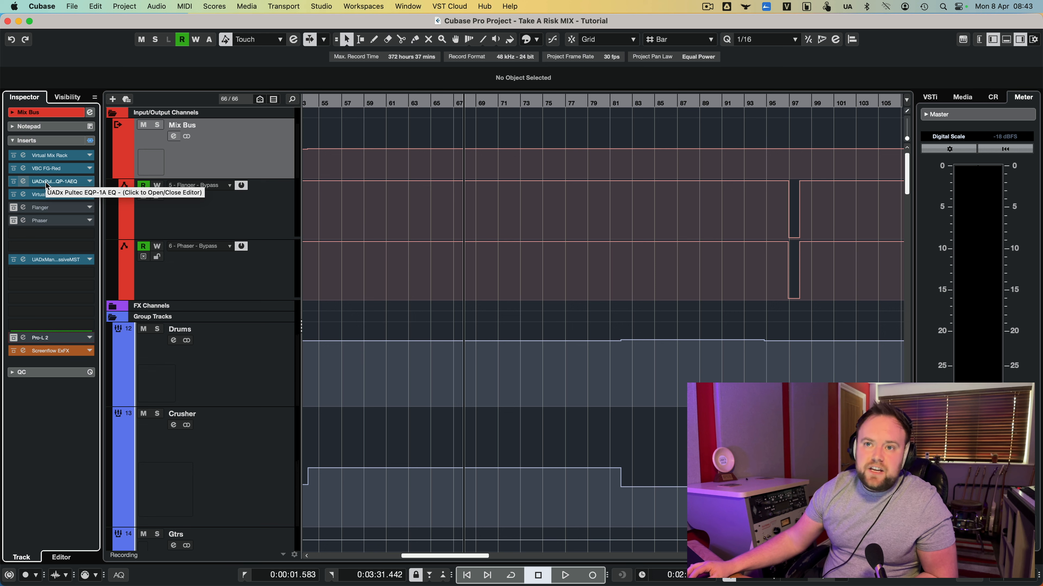
mouse_move(57, 195)
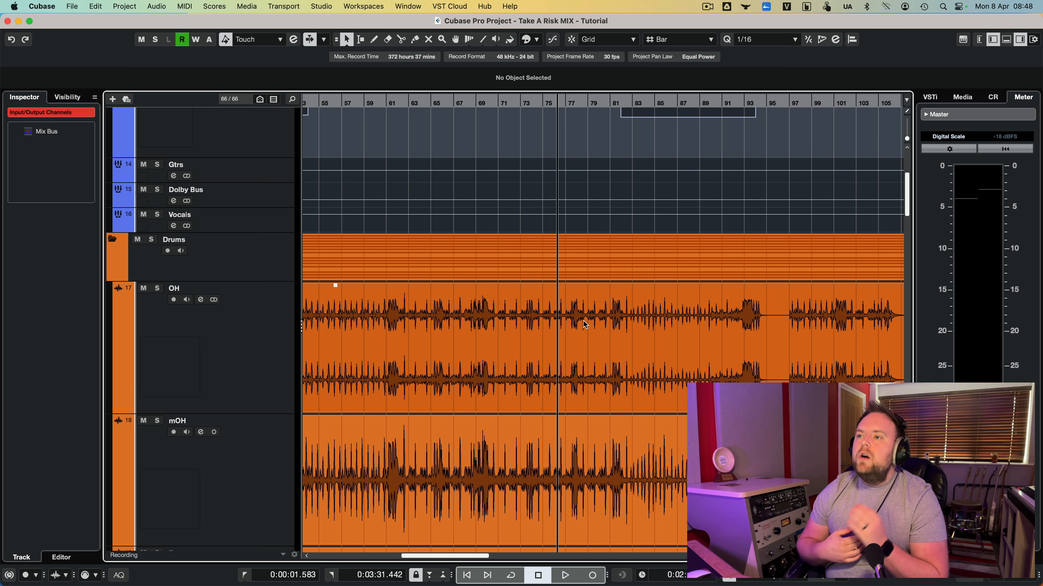
Scroll to the Drums folder and select the OH track to show its Virtual Mix Rack insert.
scroll(left, 3)
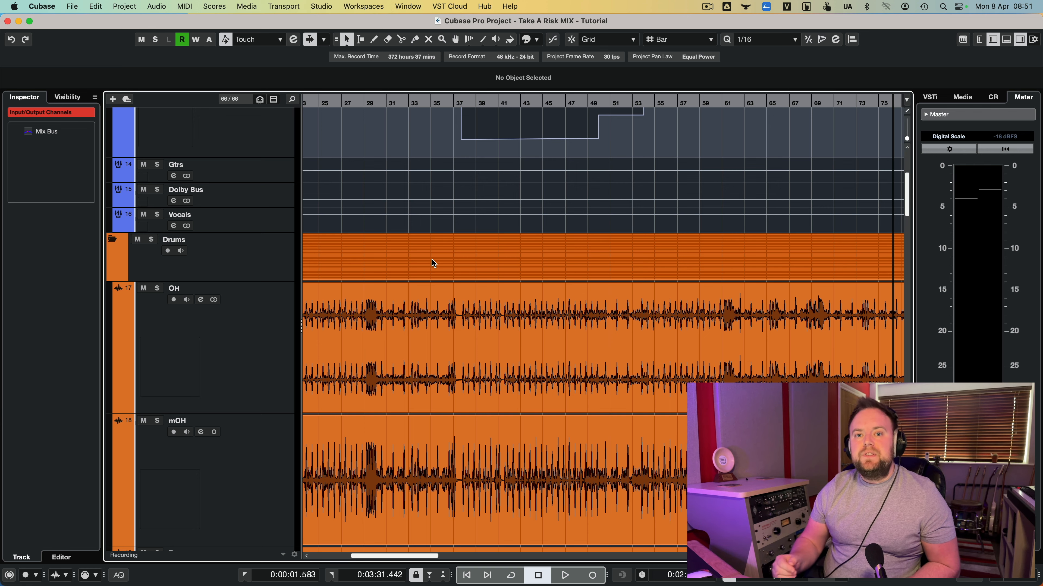
scroll(down, 3)
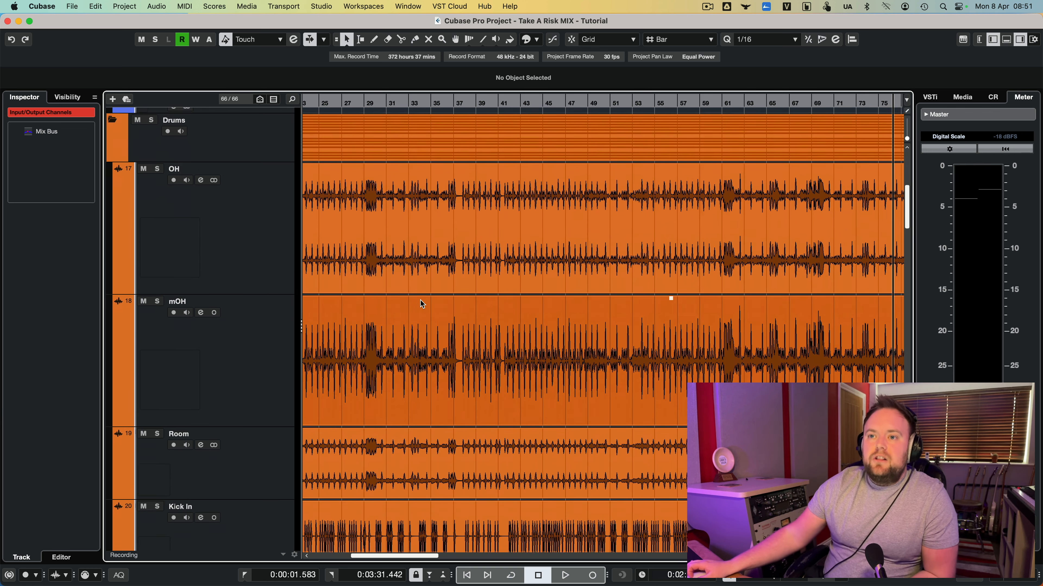
click(174, 169)
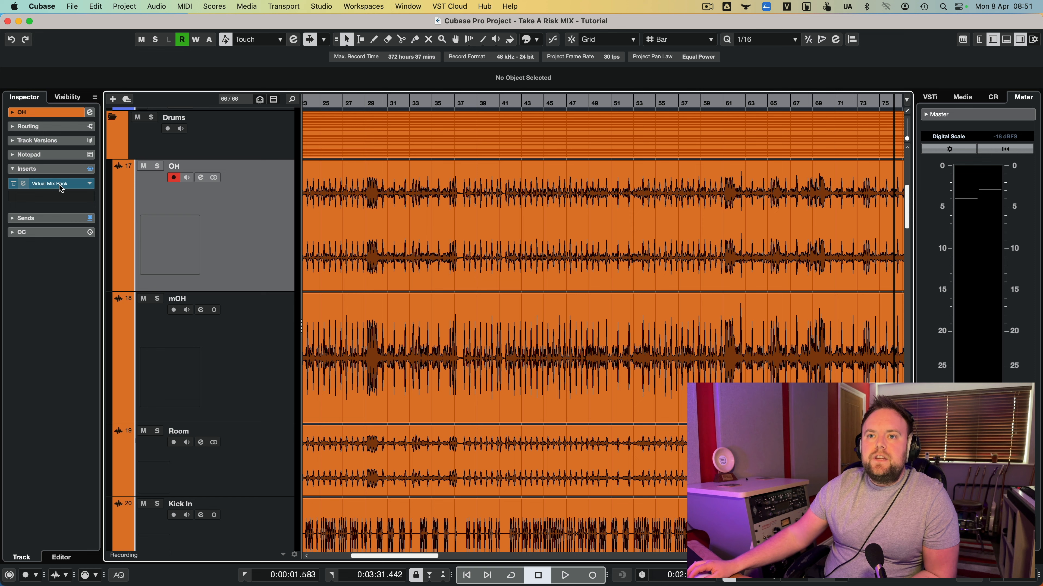
mouse_move(50, 183)
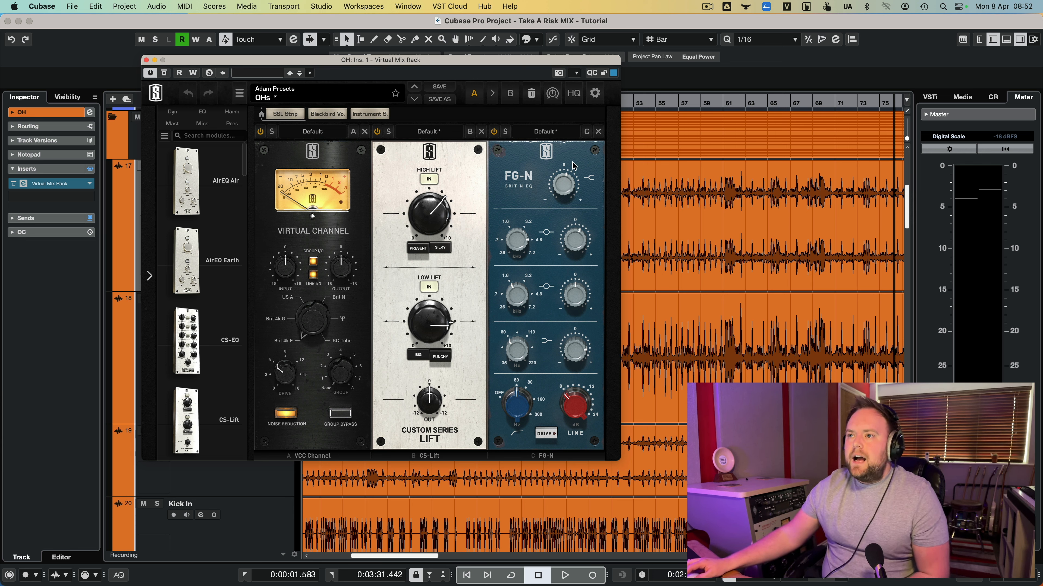
mouse_move(570, 187)
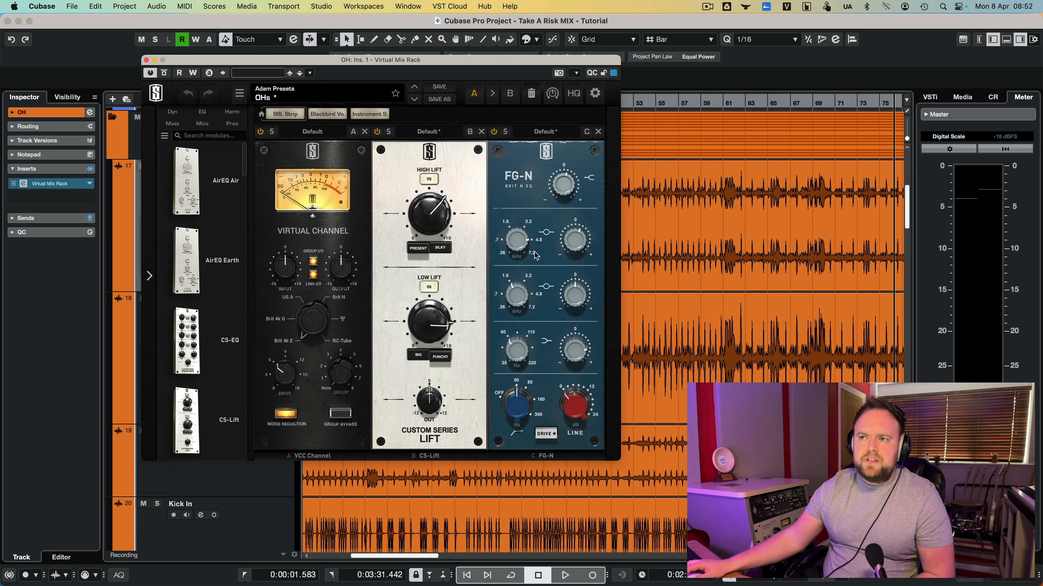
mouse_move(580, 192)
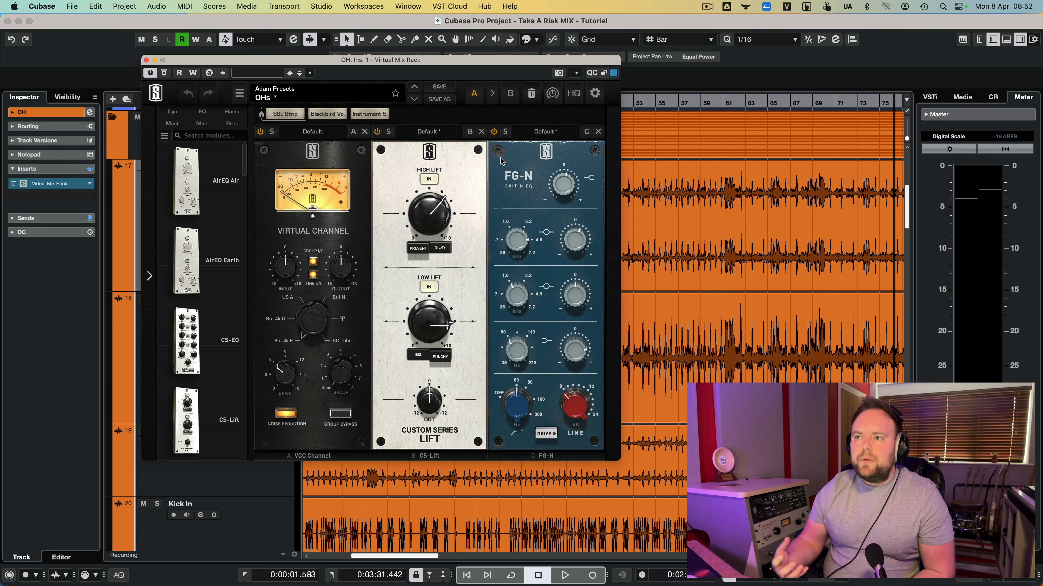
mouse_move(584, 210)
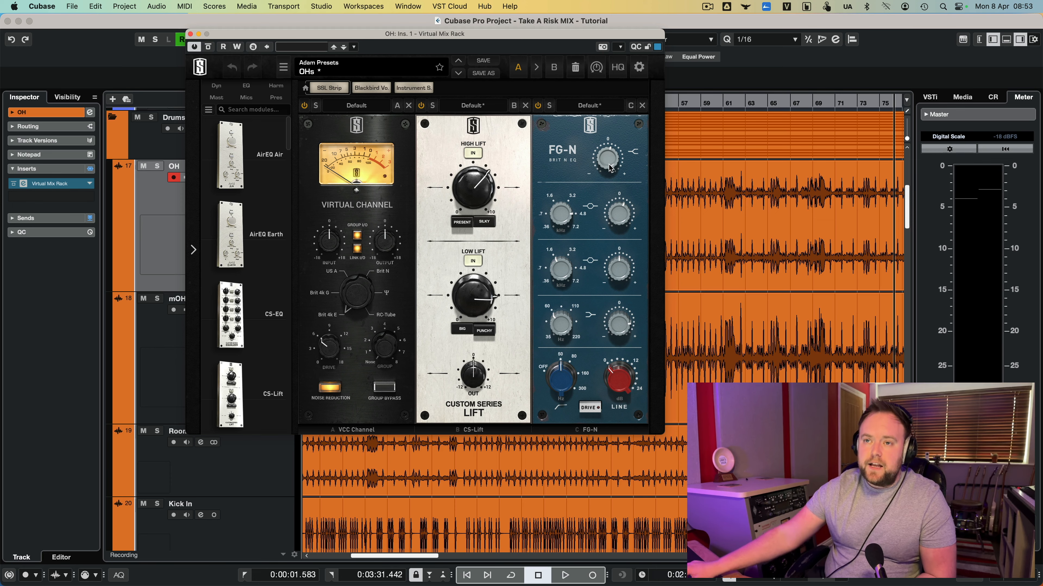
Move the overheads' rack window aside and audition the OH chain with FG-N in and out.
drag(424, 33, 470, 32)
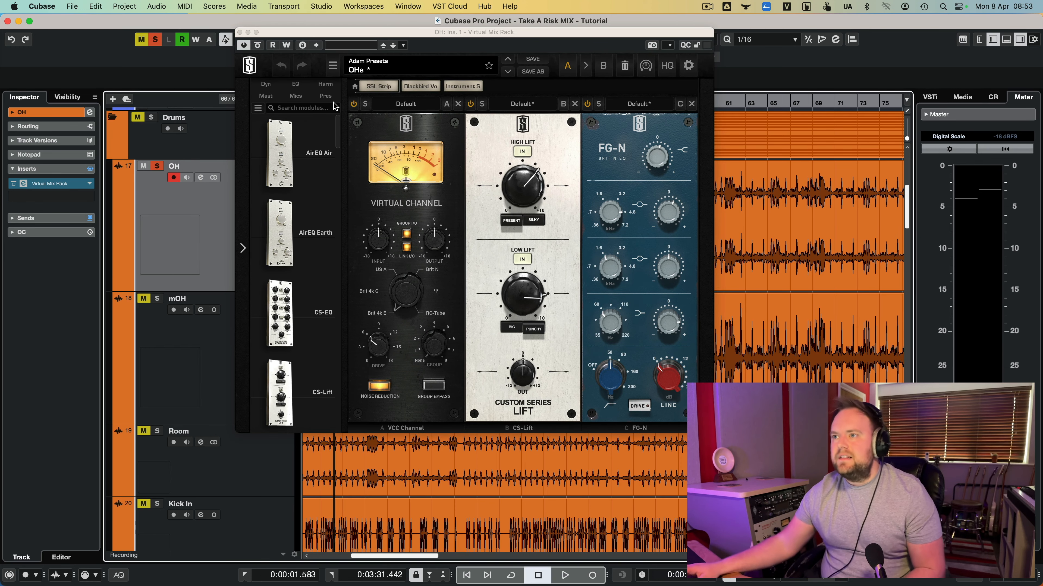
click(563, 575)
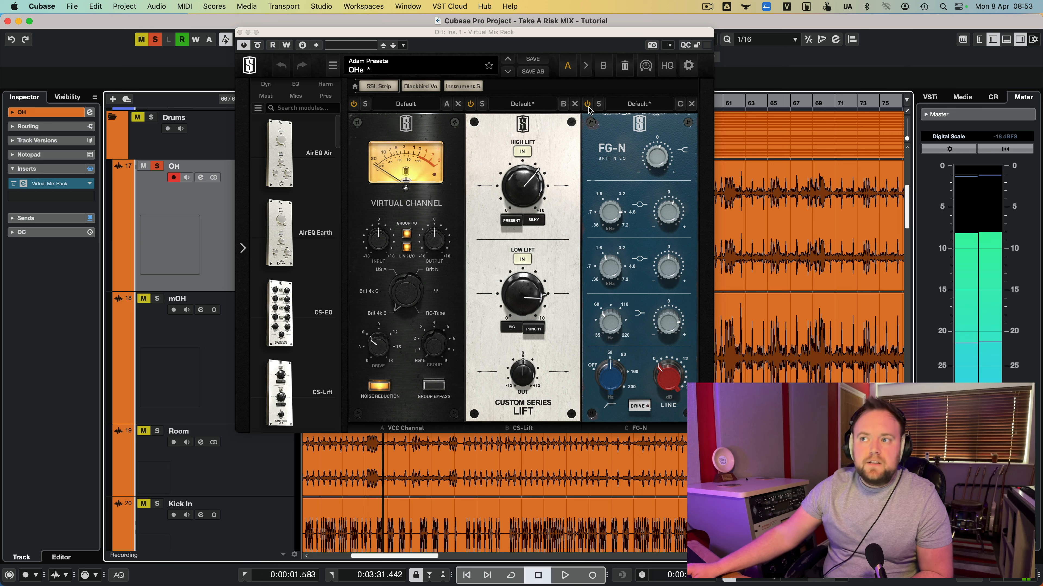
click(563, 575)
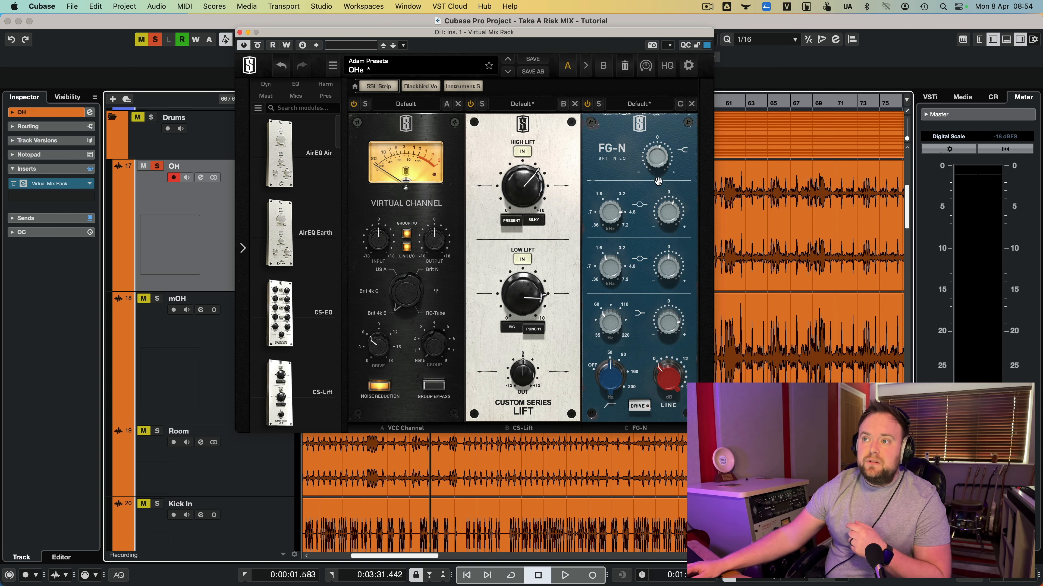
mouse_move(699, 225)
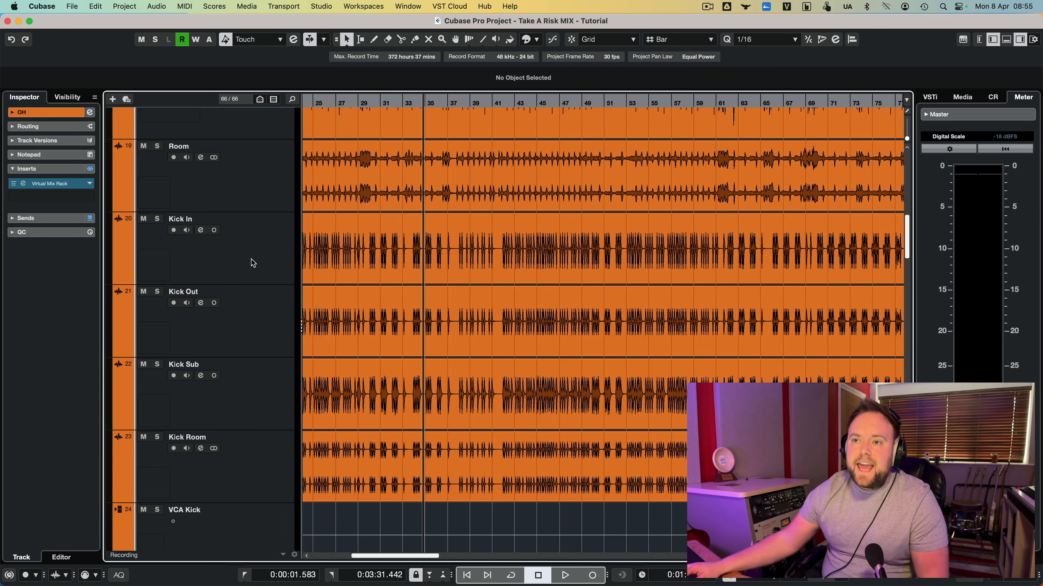
Select the Kick In track and bring up its Virtual Mix Rack Kick Close chain.
click(174, 230)
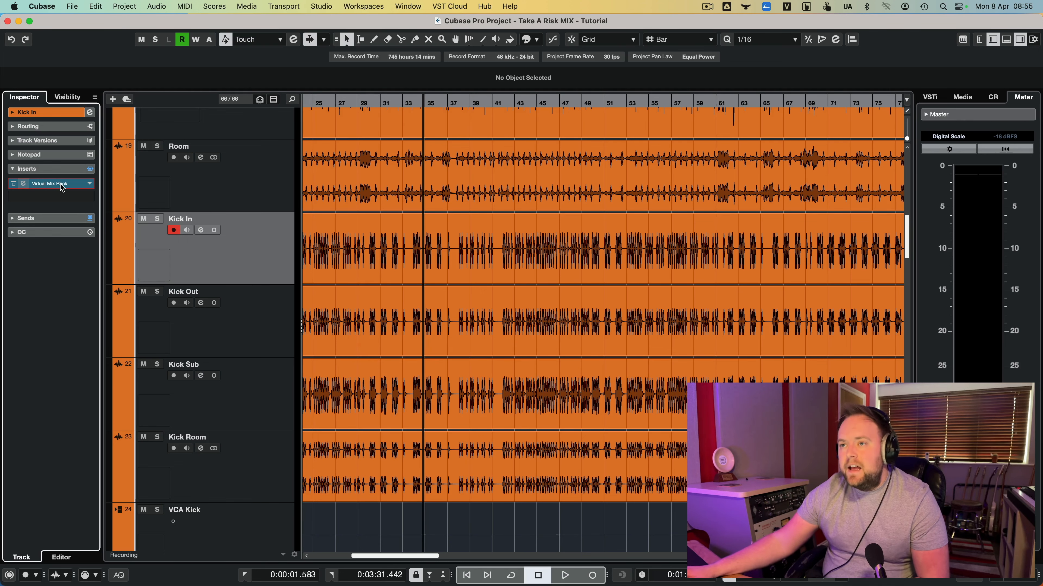
click(50, 184)
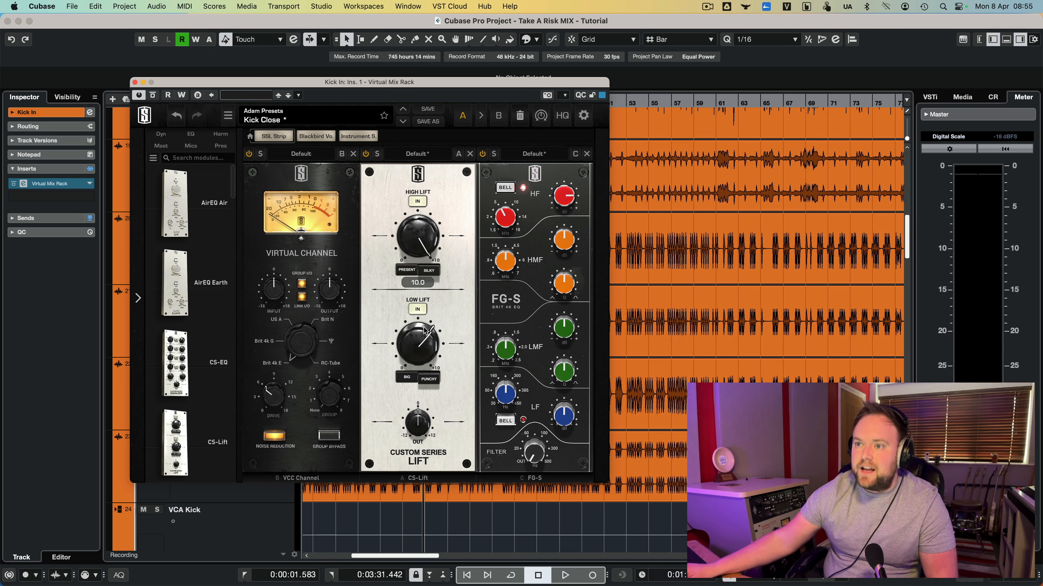
Move the rack window aside and solo Kick In to audition its Lift and FG-S processing.
drag(417, 342, 439, 343)
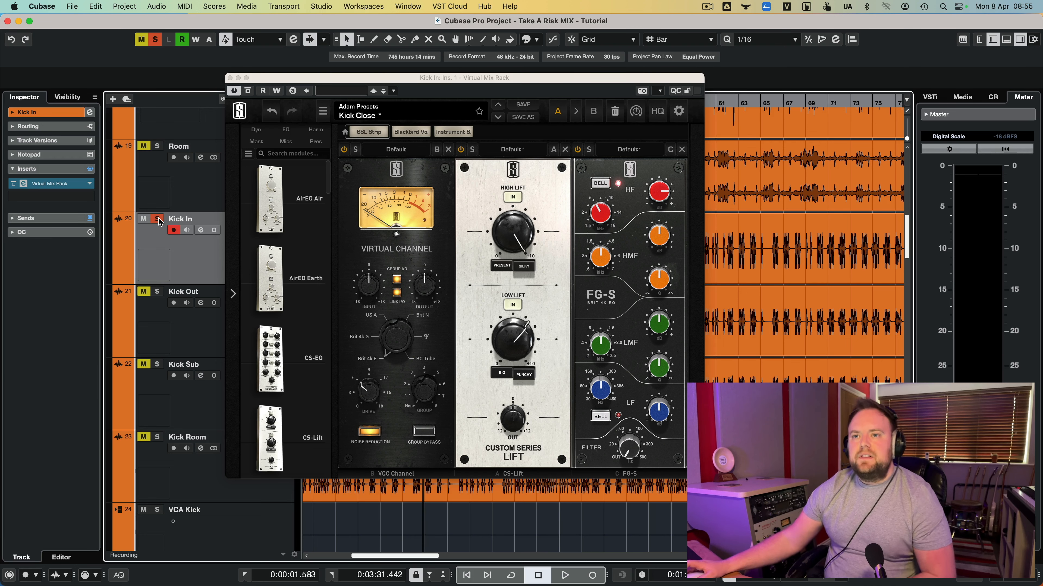
click(563, 575)
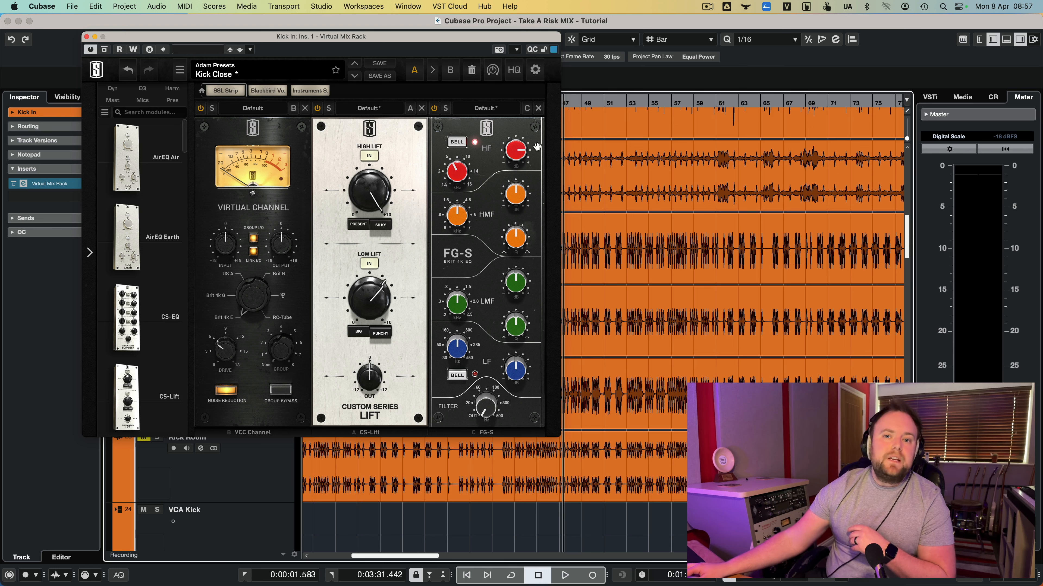
mouse_move(528, 173)
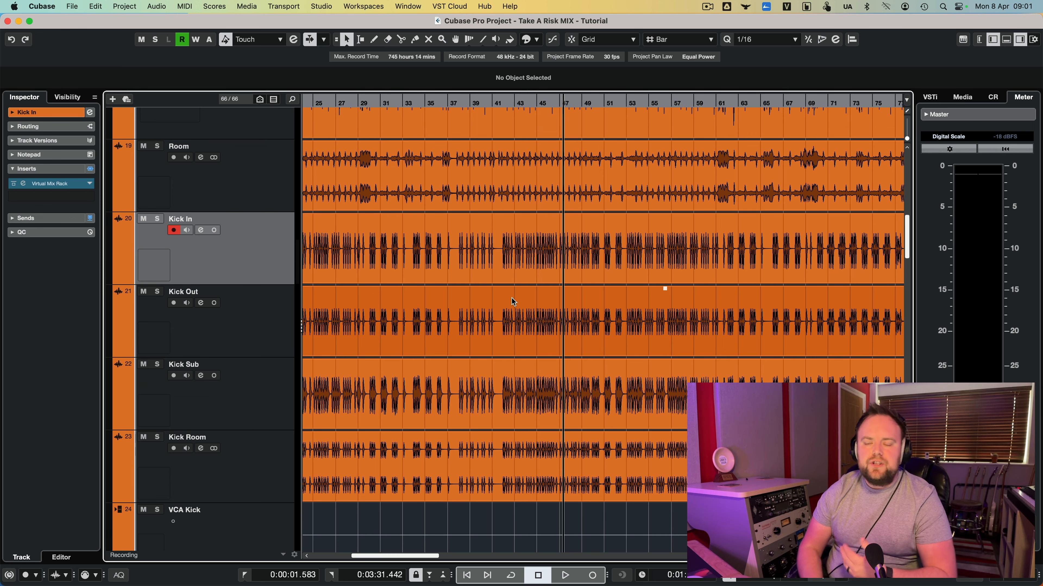
Scroll the track list to the Snr Btm, Snr Tama and Snr Room snare tracks.
scroll(down, 3)
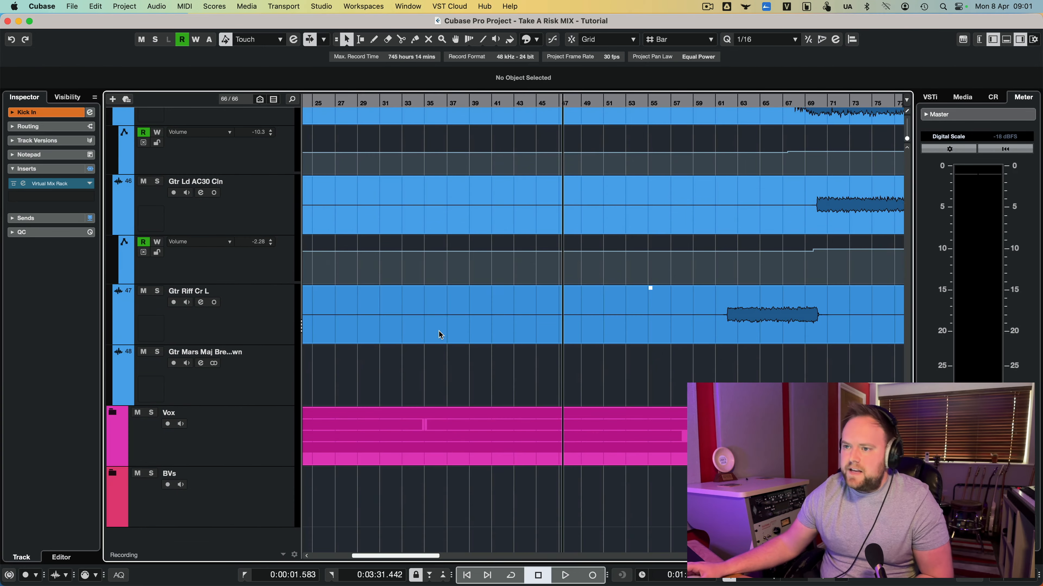
scroll(down, 3)
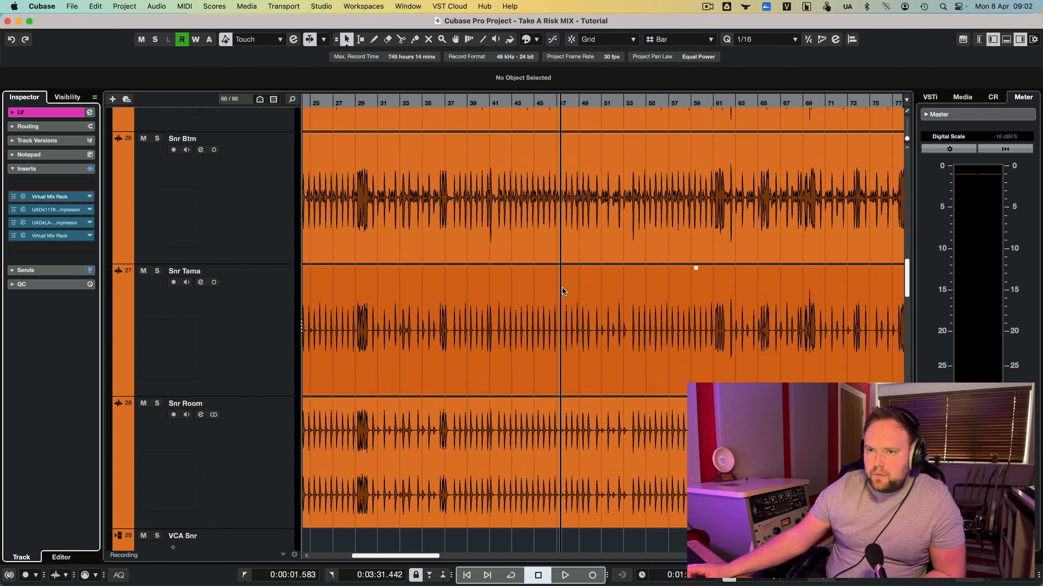
Play the soloed Snr Btm snare with its inserts bypassed to hear it raw.
scroll(down, 3)
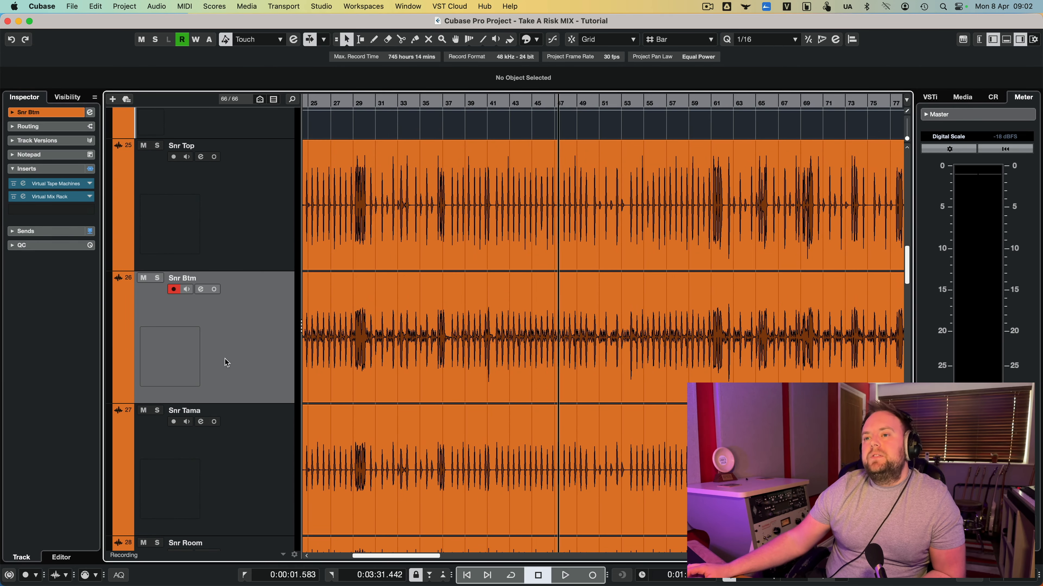
mouse_move(66, 224)
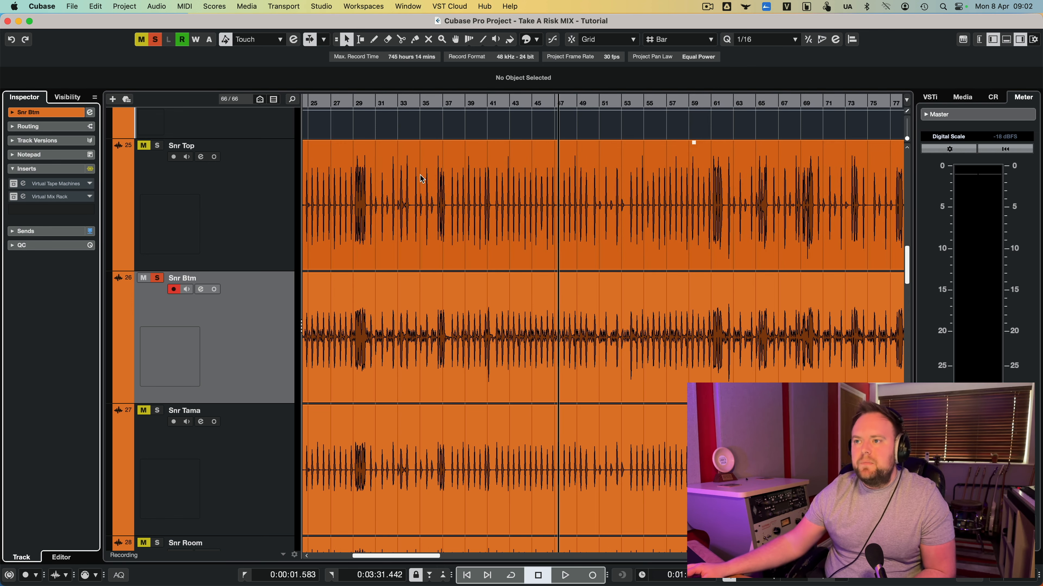
click(564, 575)
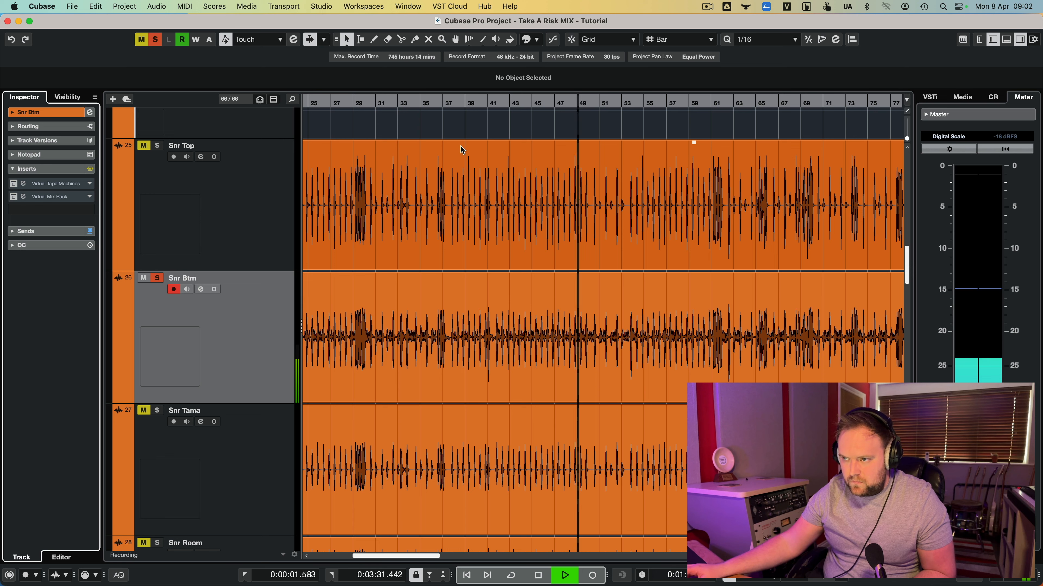
click(537, 575)
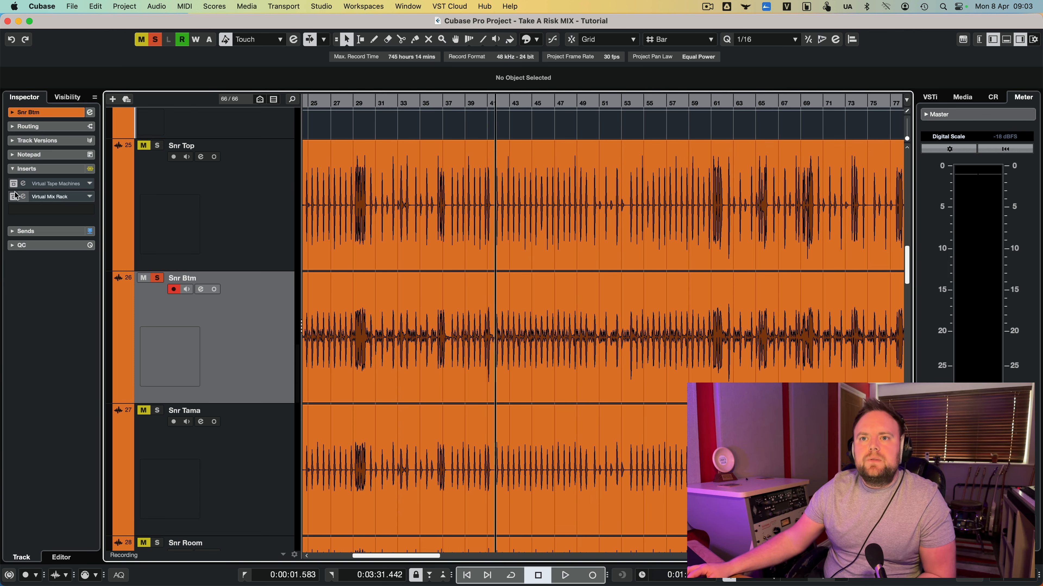
View Snr Btm's Virtual Tape Machines insert and close its window again.
click(81, 183)
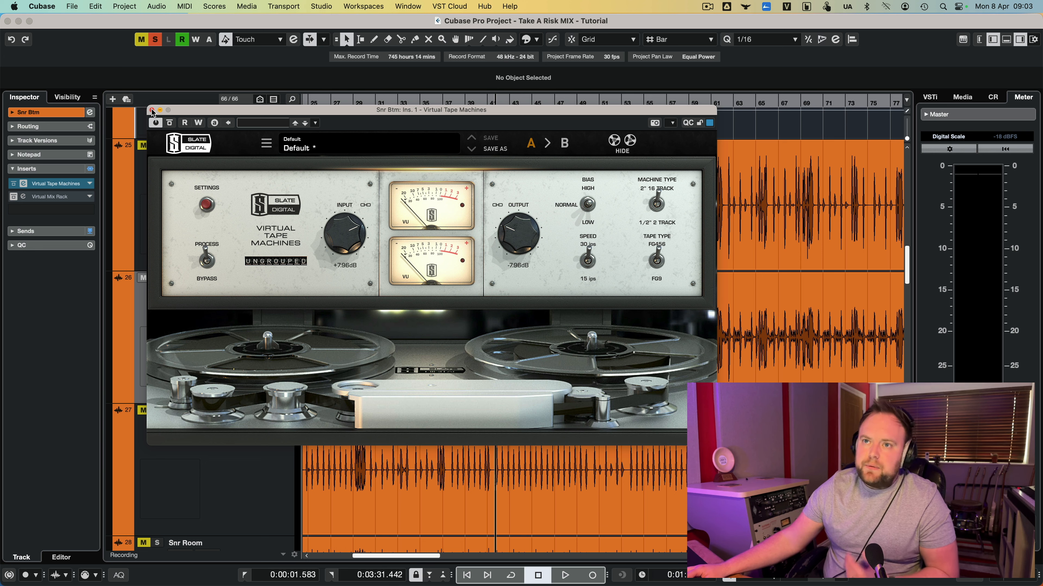
click(152, 110)
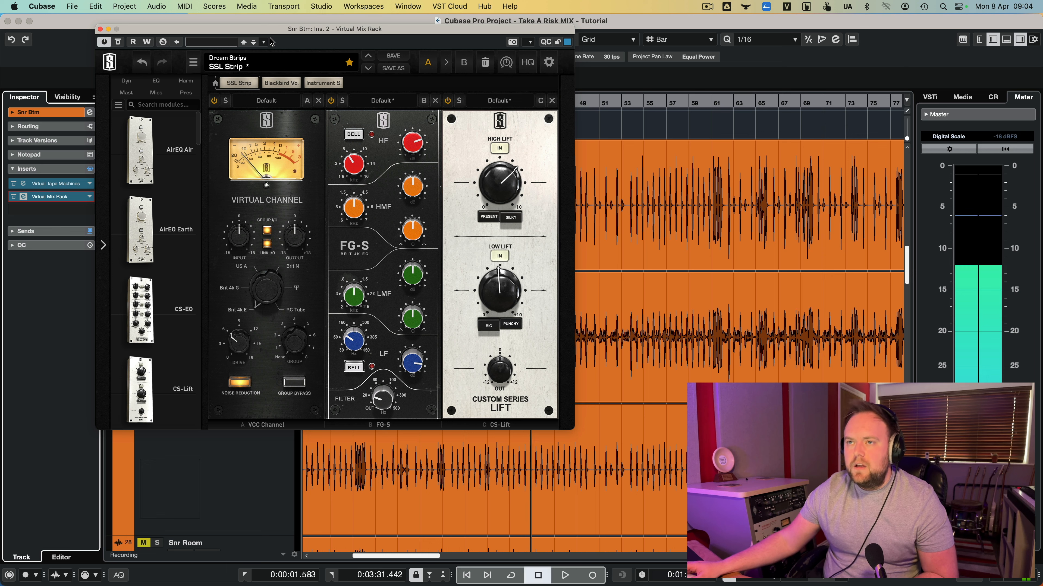
mouse_move(276, 482)
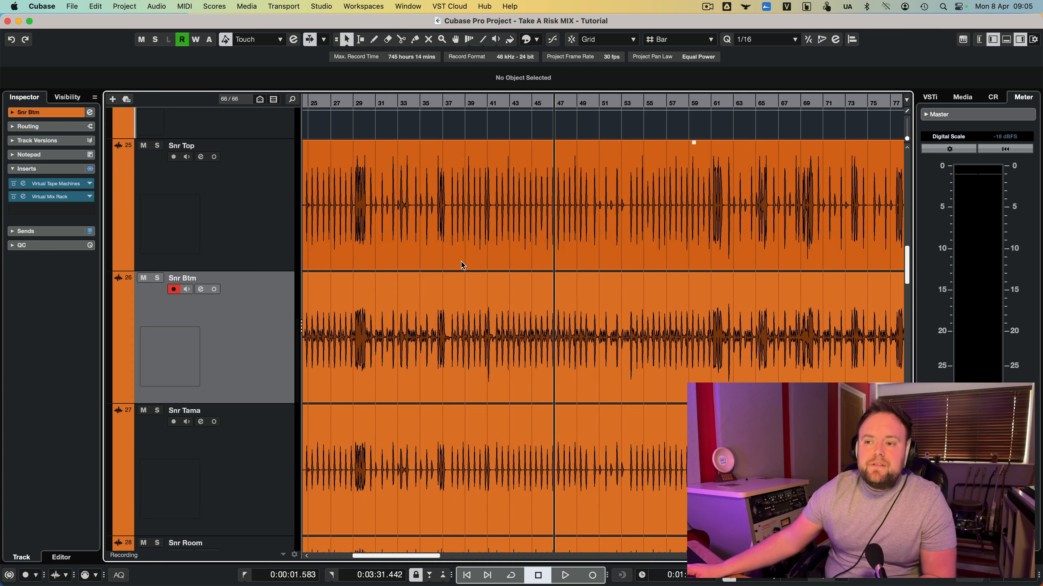
Scroll the project window past the snare tracks toward Gtr Heavy.
scroll(down, 3)
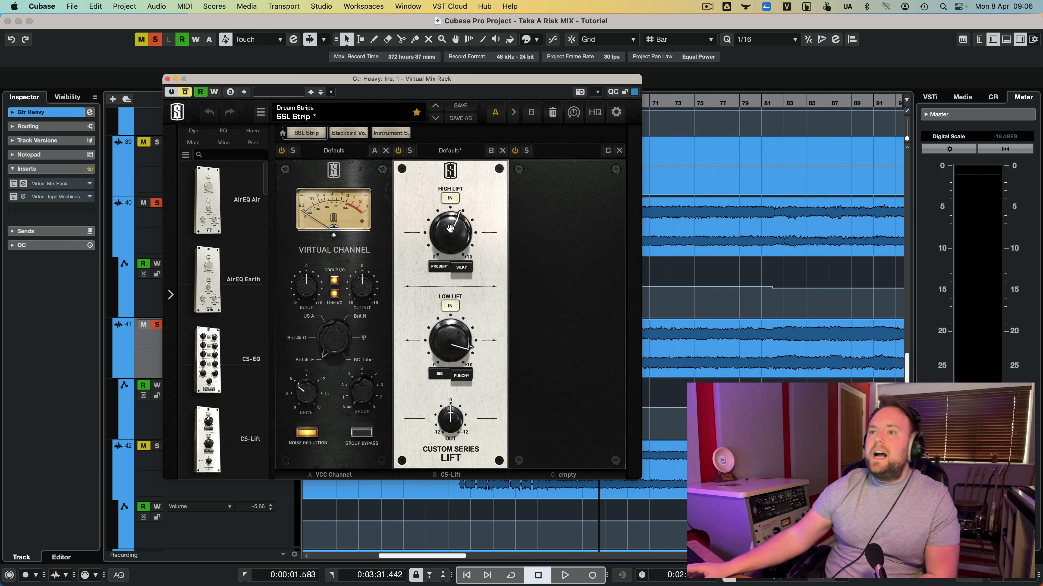
mouse_move(429, 208)
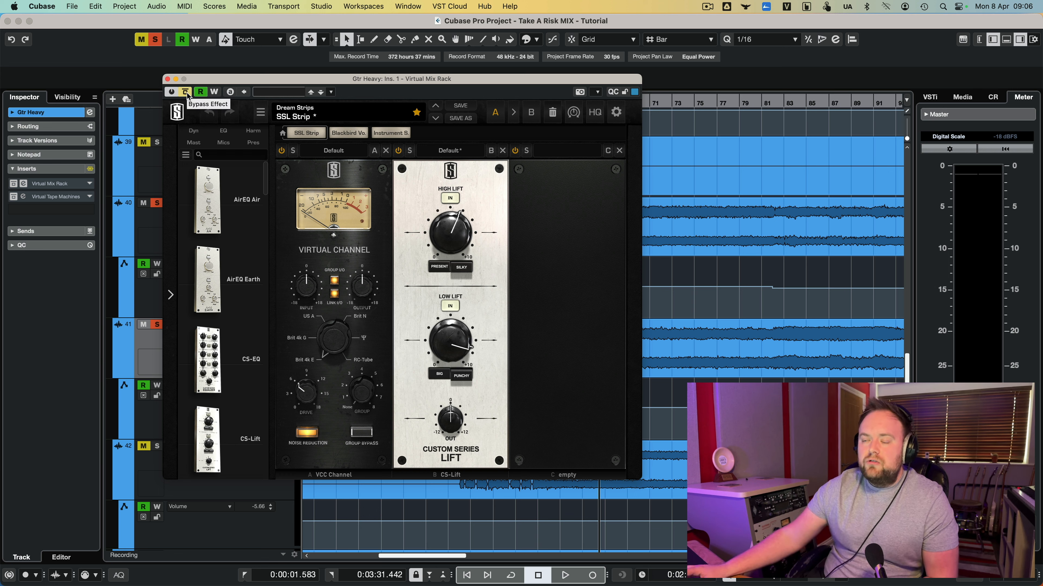
Bypass Gtr Heavy's Virtual Mix Rack SSL Strip and CS-Lift processing for comparison.
click(168, 79)
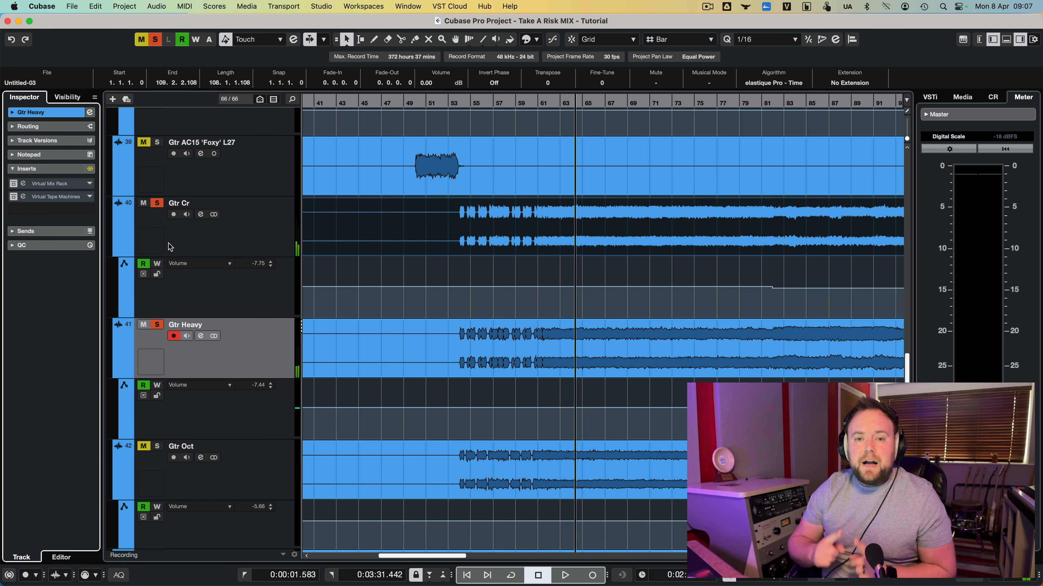
Select the Gtr Cr guitar track after leaving the Gtr Heavy rack.
click(563, 575)
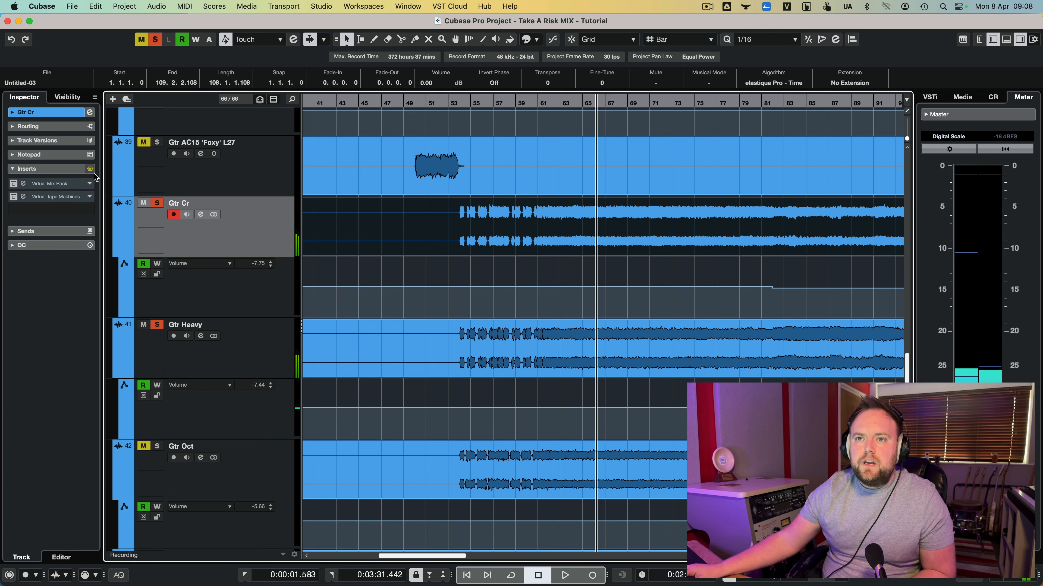
Toggle Gtr Cr's insert effects and play the guitars bypassed versus processed.
click(563, 575)
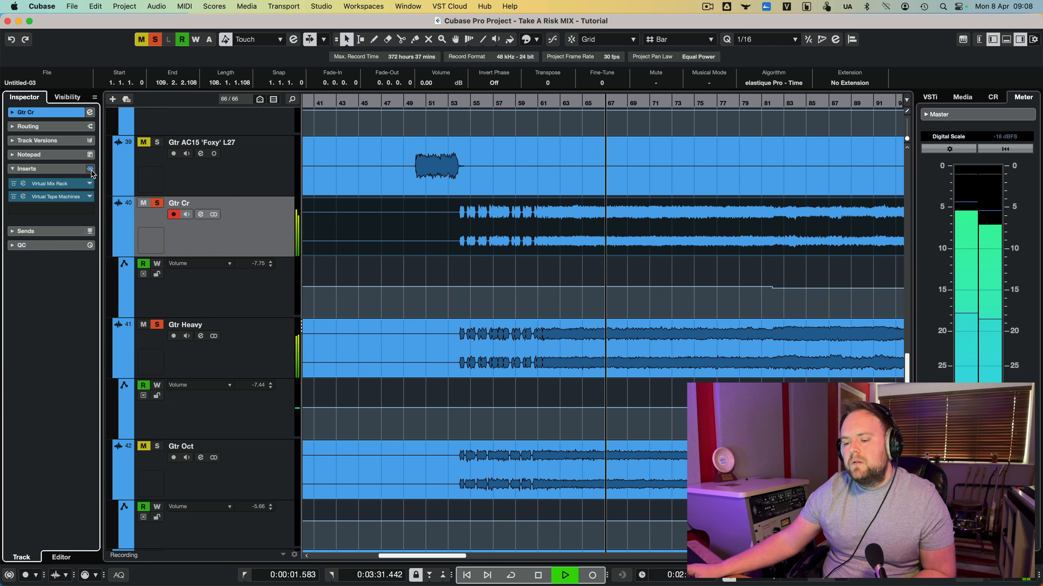